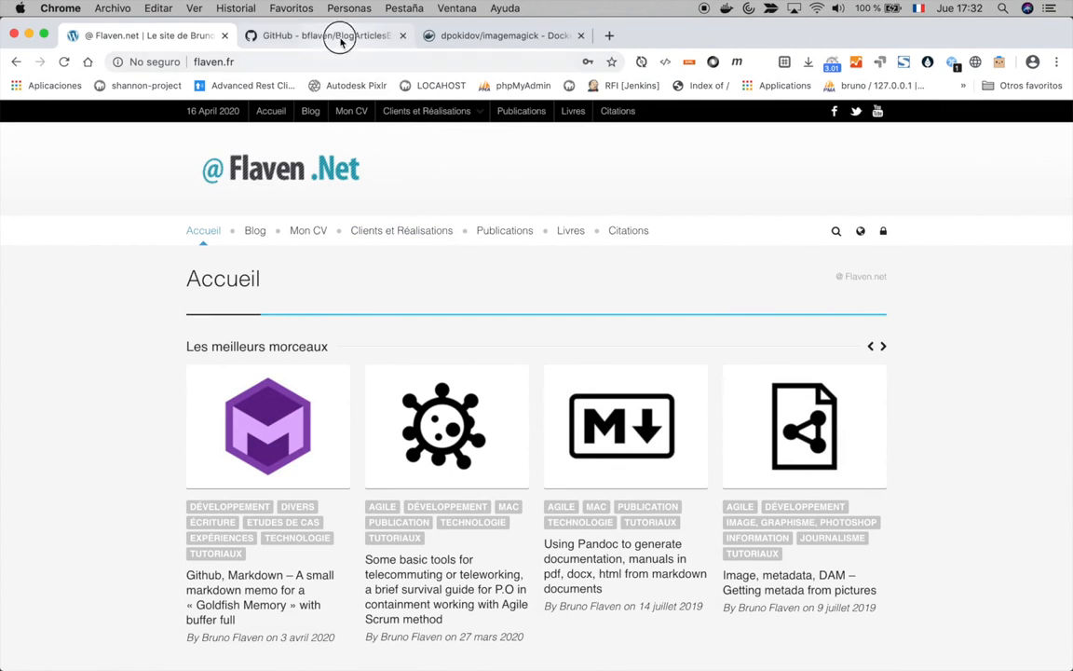
Show the dpokidov/imagemagick Docker Hub page and scroll down to its pull command
click(322, 36)
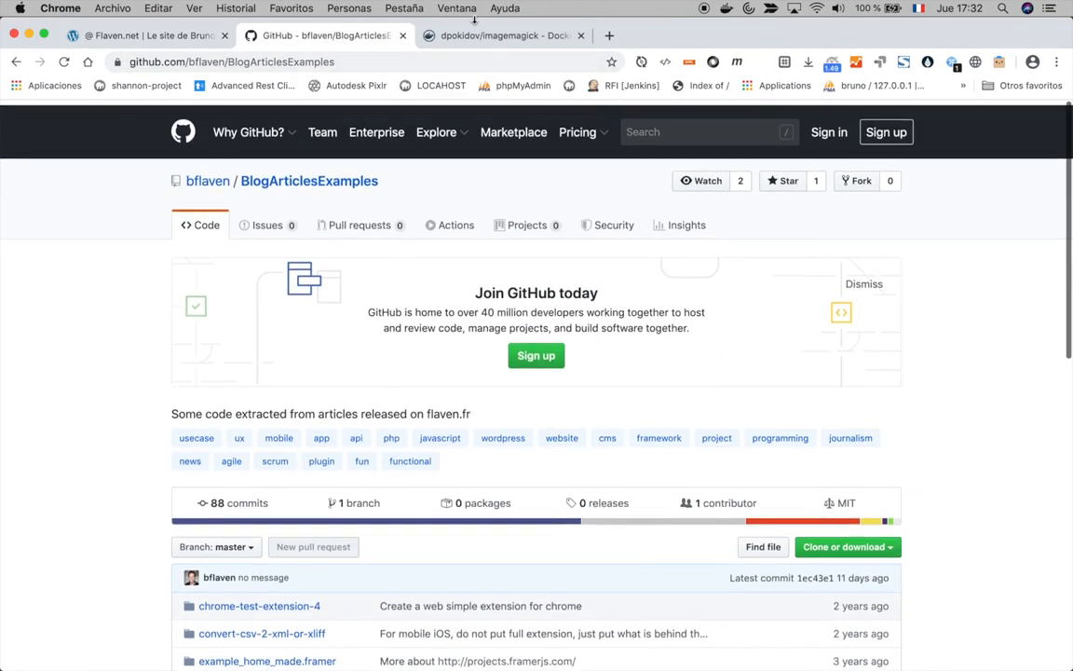
click(503, 36)
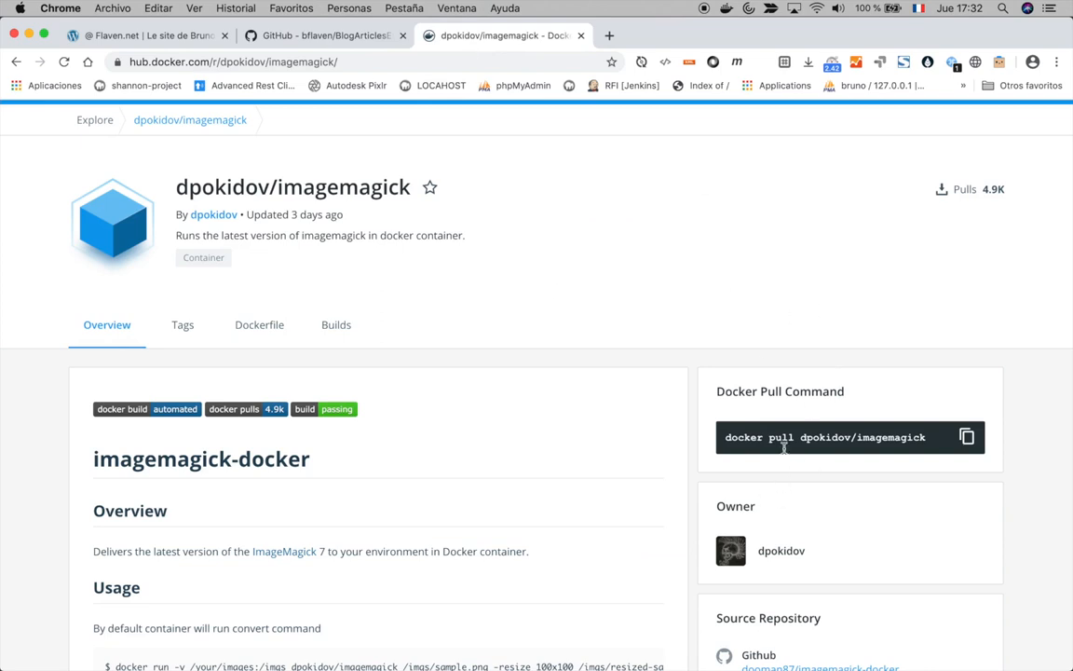
scroll(down, 3)
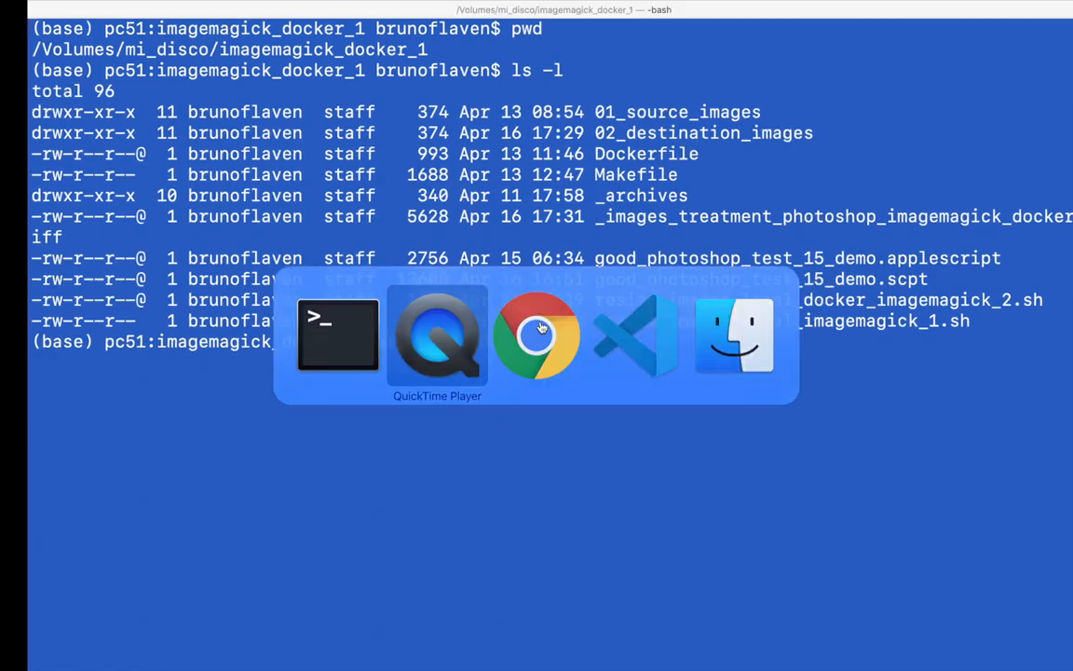
Review the Makefile's ok, build, pull, lista and listq targets, selecting 'listq' in its comment
click(635, 336)
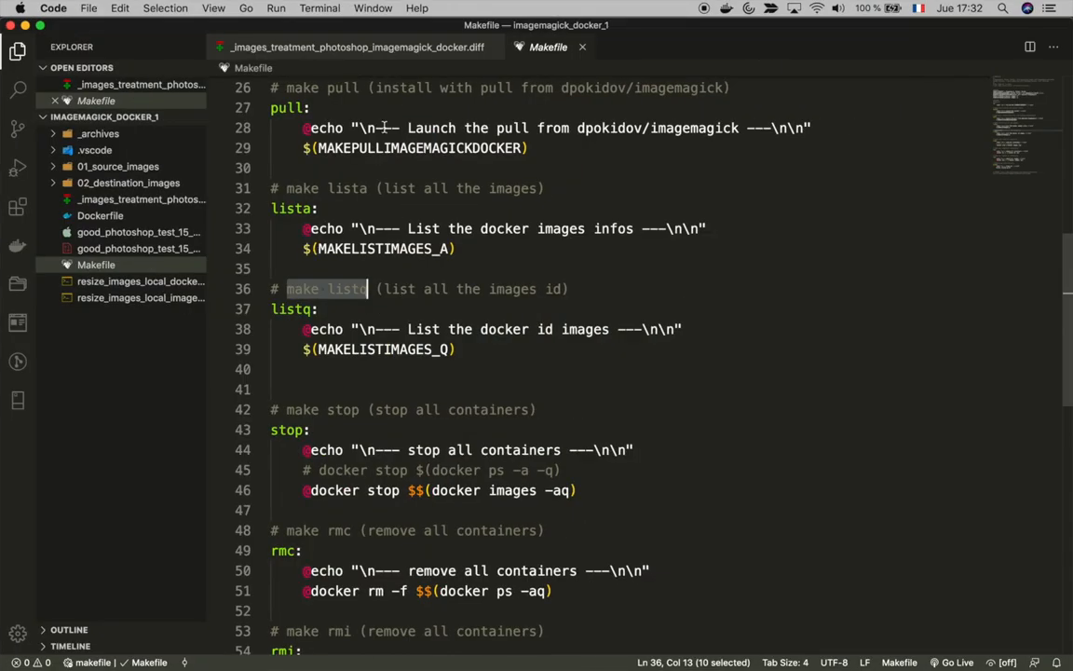
scroll(up, 3)
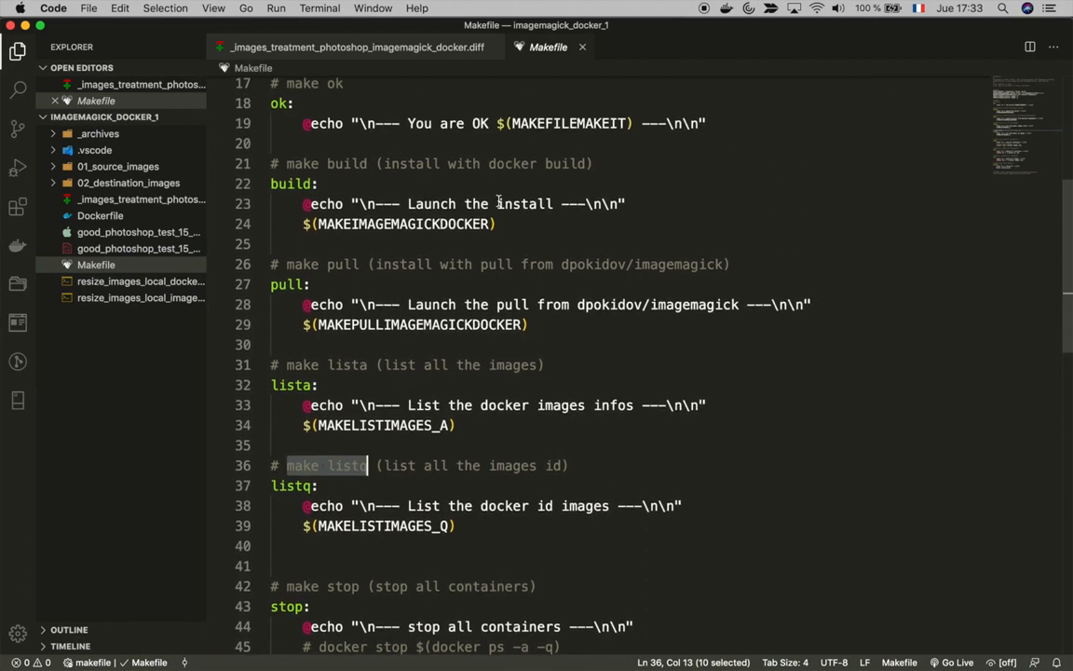
scroll(up, 3)
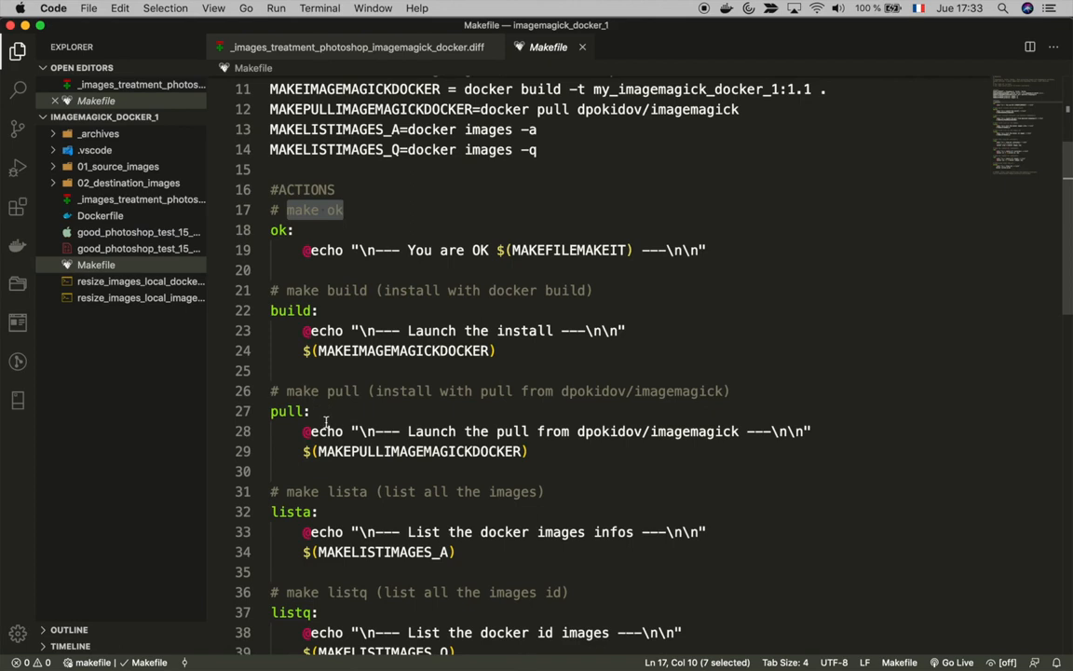
scroll(down, 3)
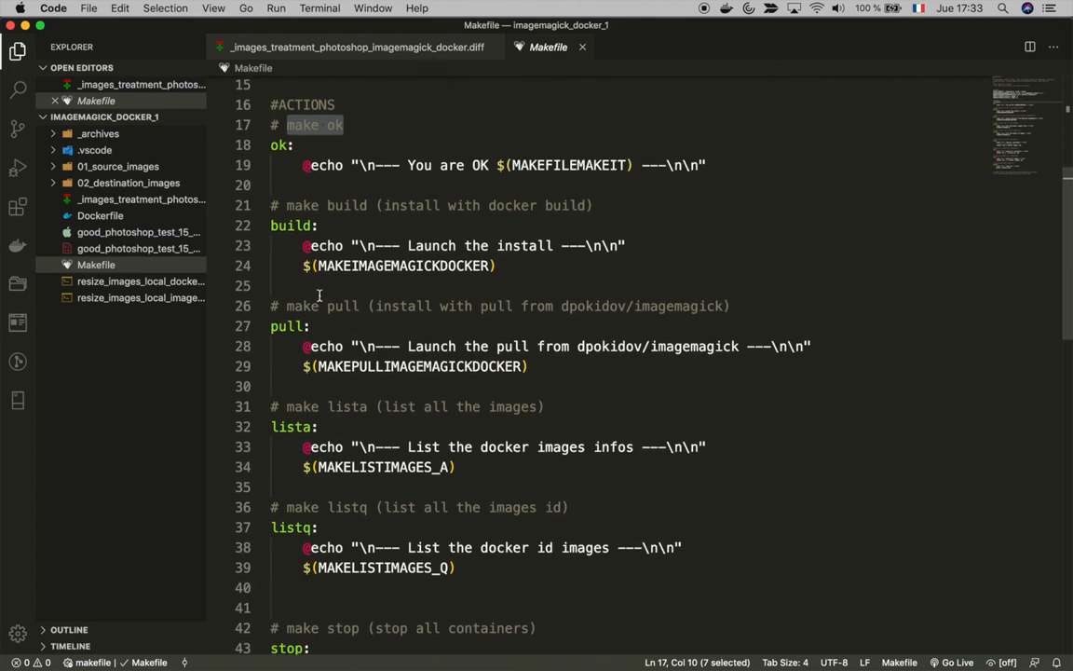
mouse_move(311, 425)
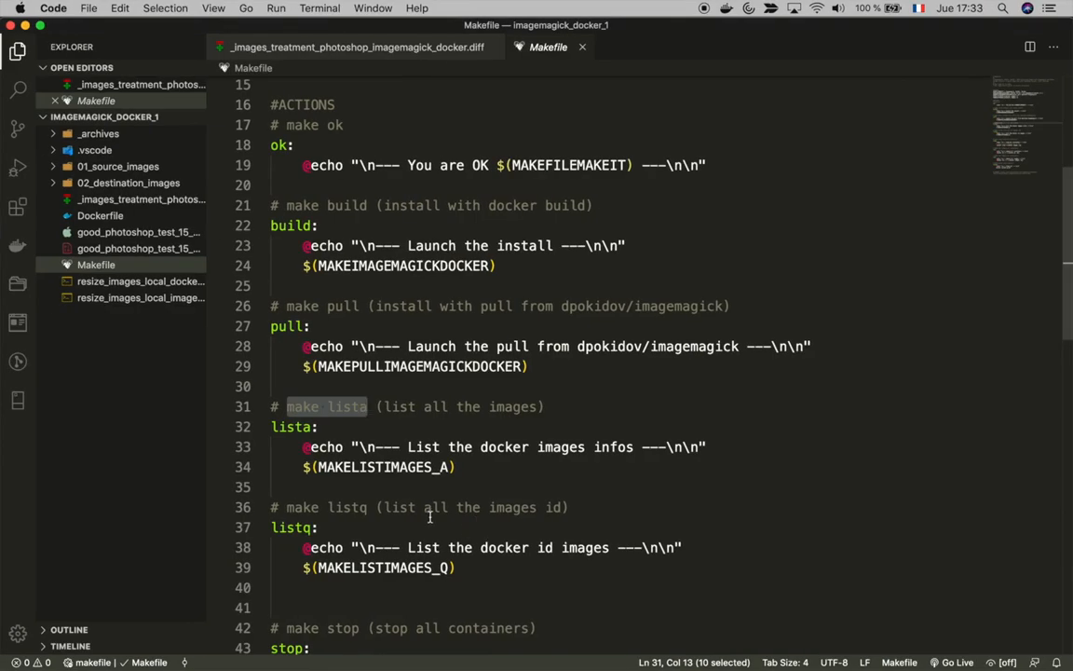
click(367, 506)
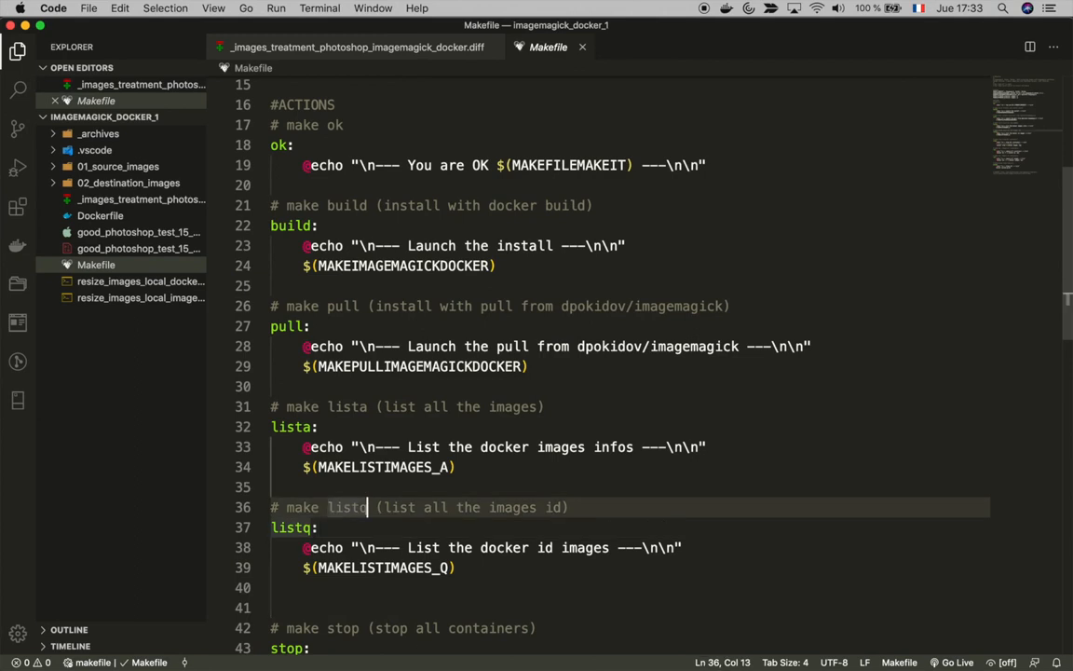
double_click(345, 507)
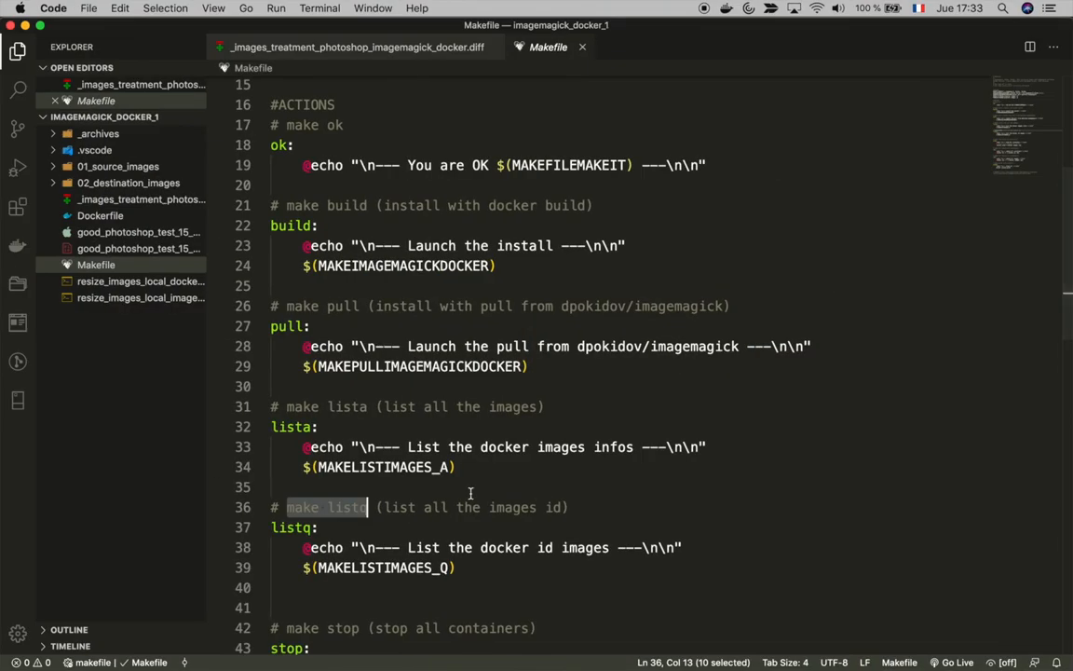
scroll(down, 3)
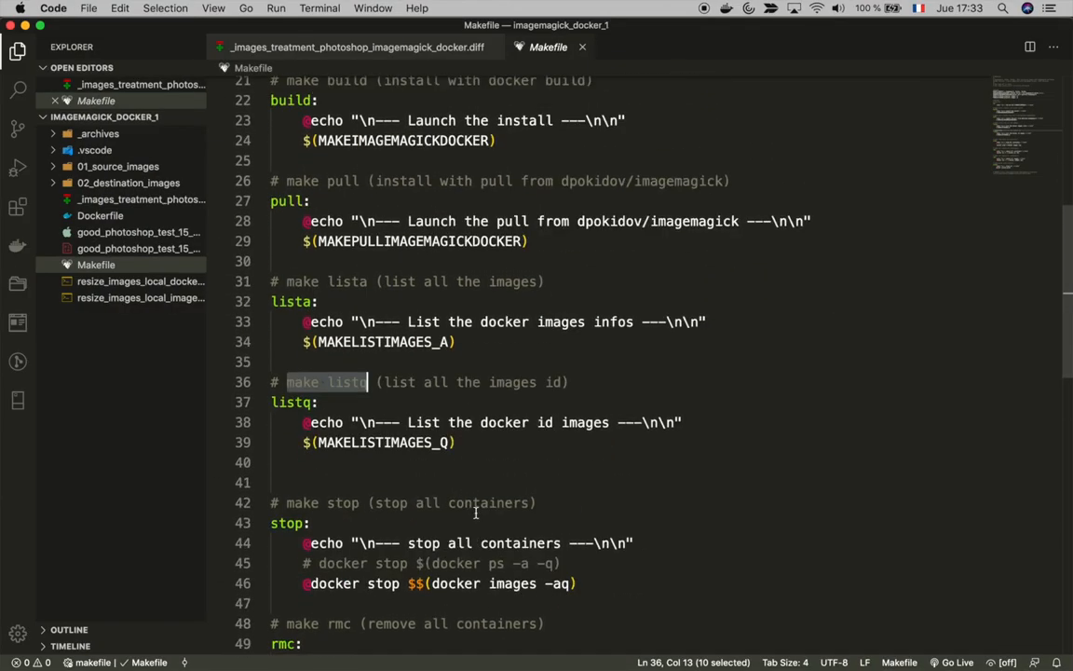
Review the SOLUTION_1 and SOLUTION_2 docker run commands, then open the Fedora-based Dockerfile
click(357, 47)
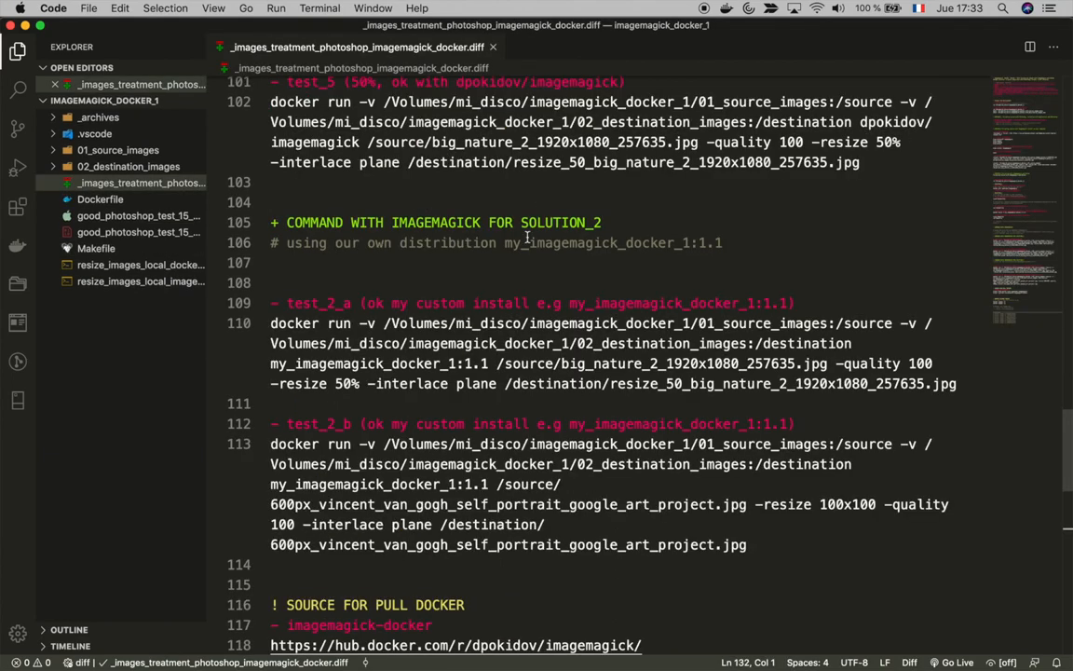
scroll(up, 3)
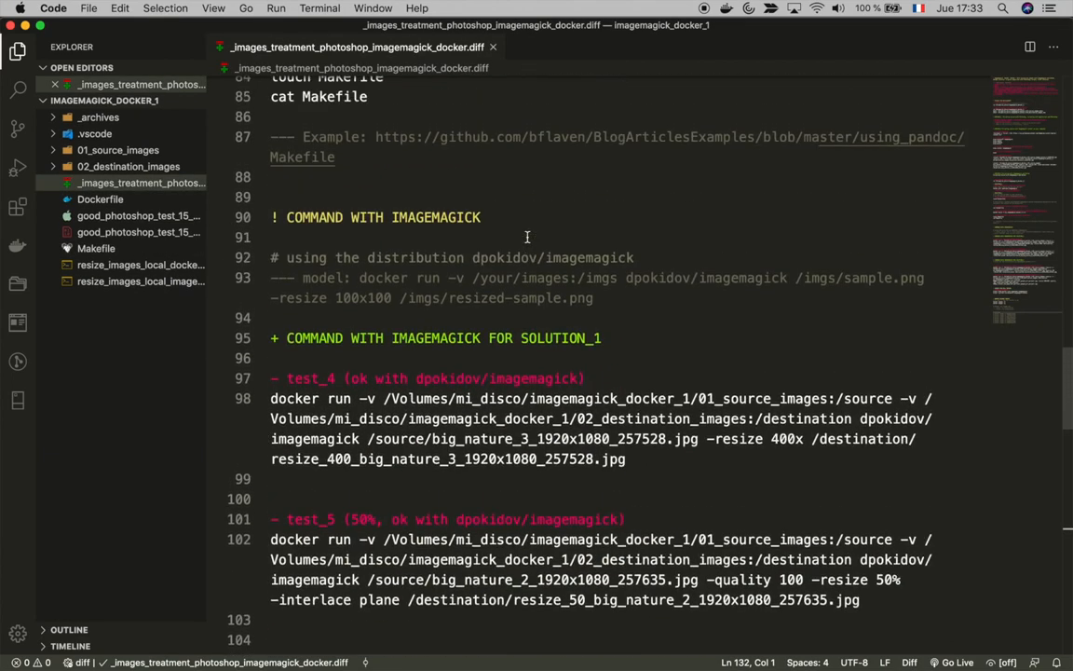
scroll(down, 3)
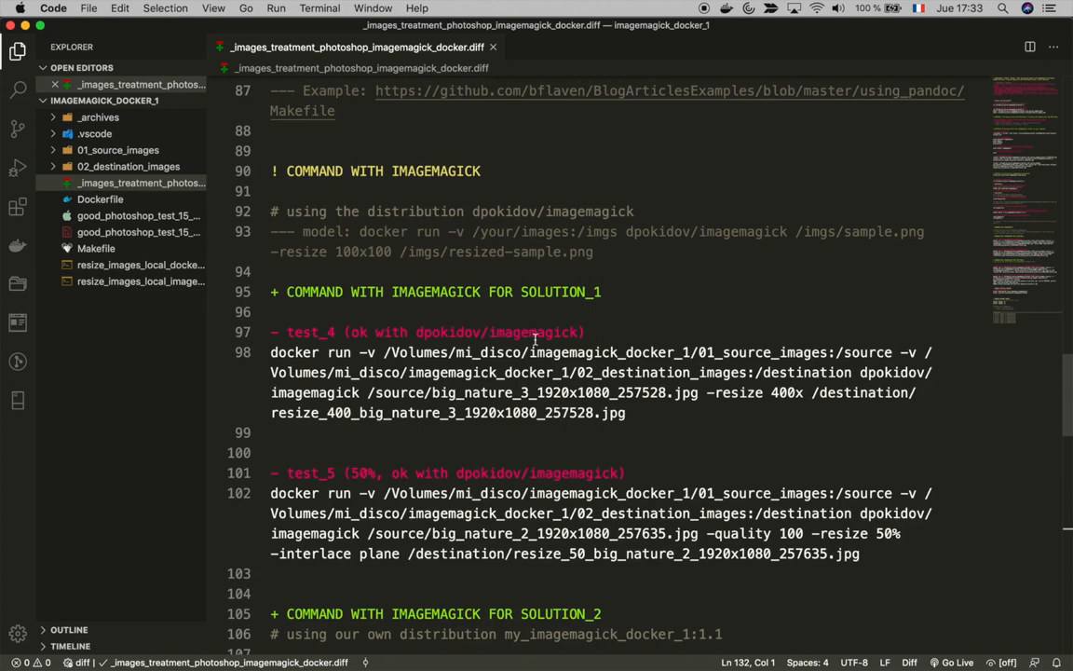
scroll(down, 3)
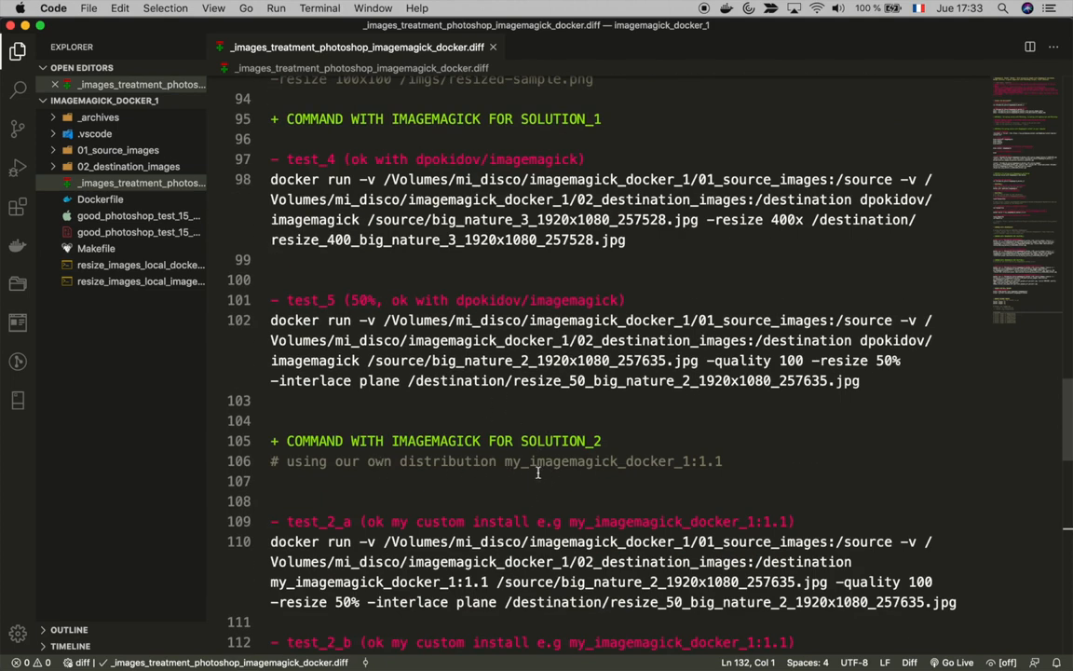
scroll(down, 3)
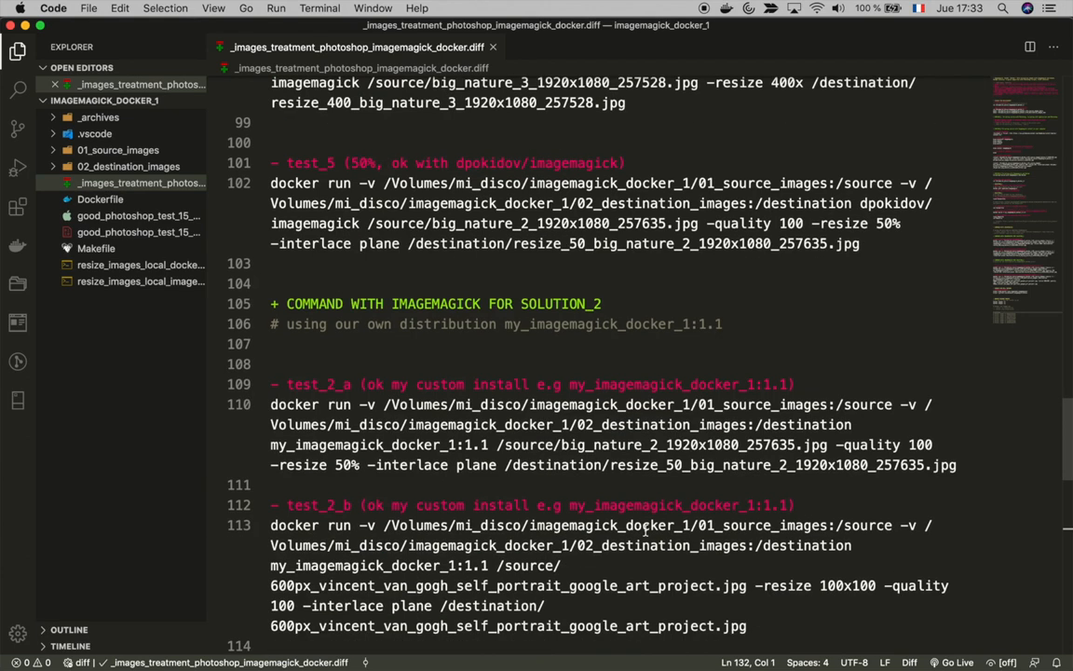
click(100, 215)
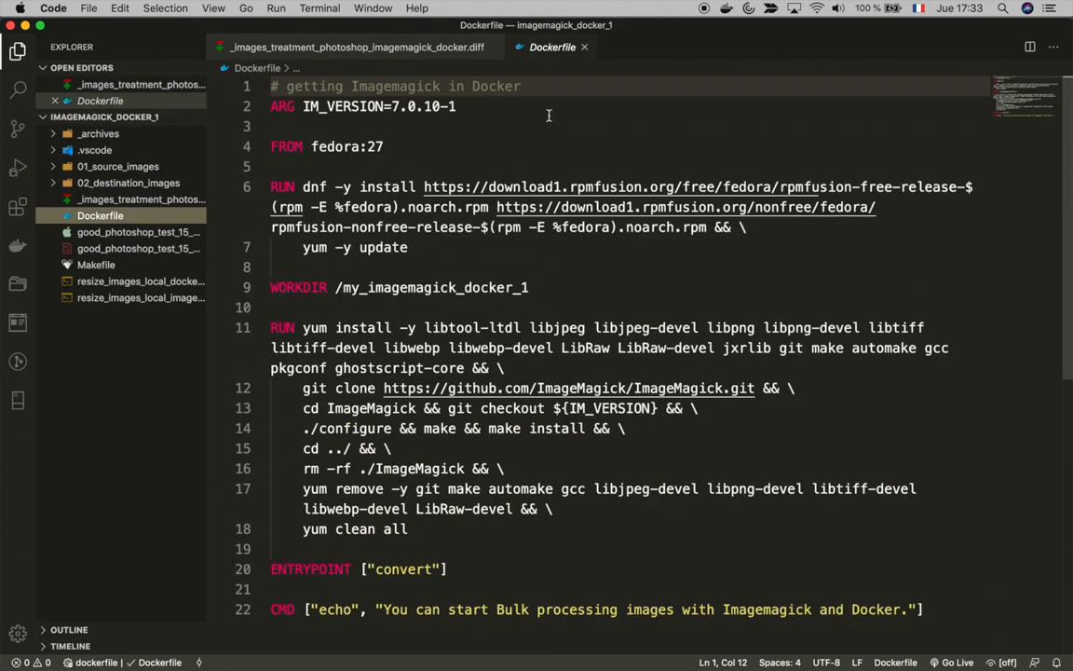
Locate and copy the test_4 docker run command that resizes big_nature_3 to 400 pixels
click(357, 46)
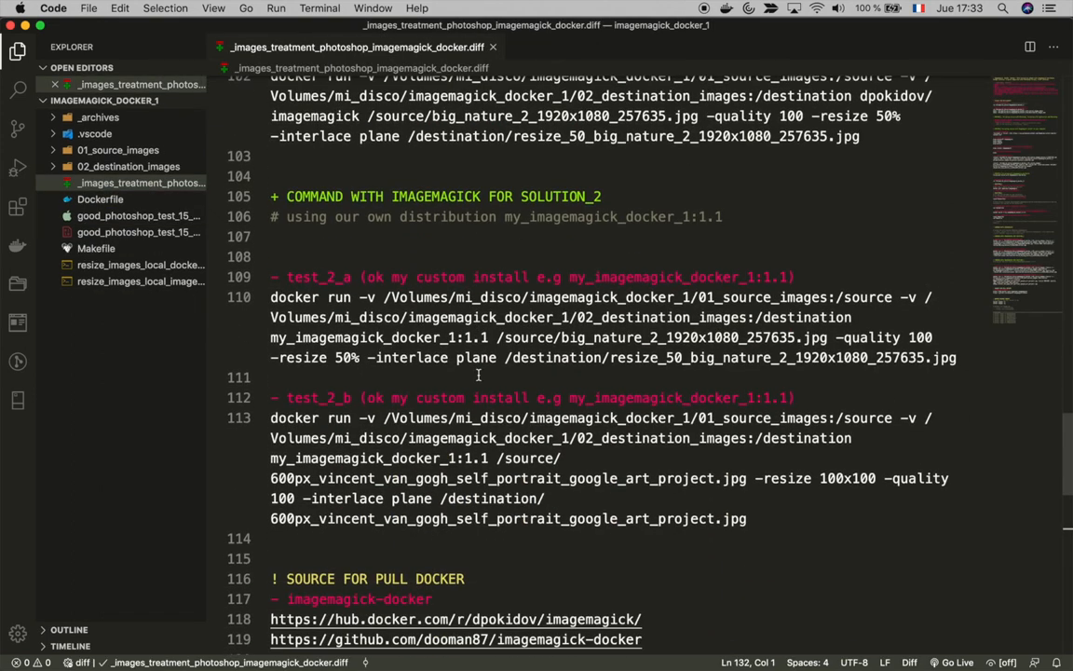
scroll(up, 3)
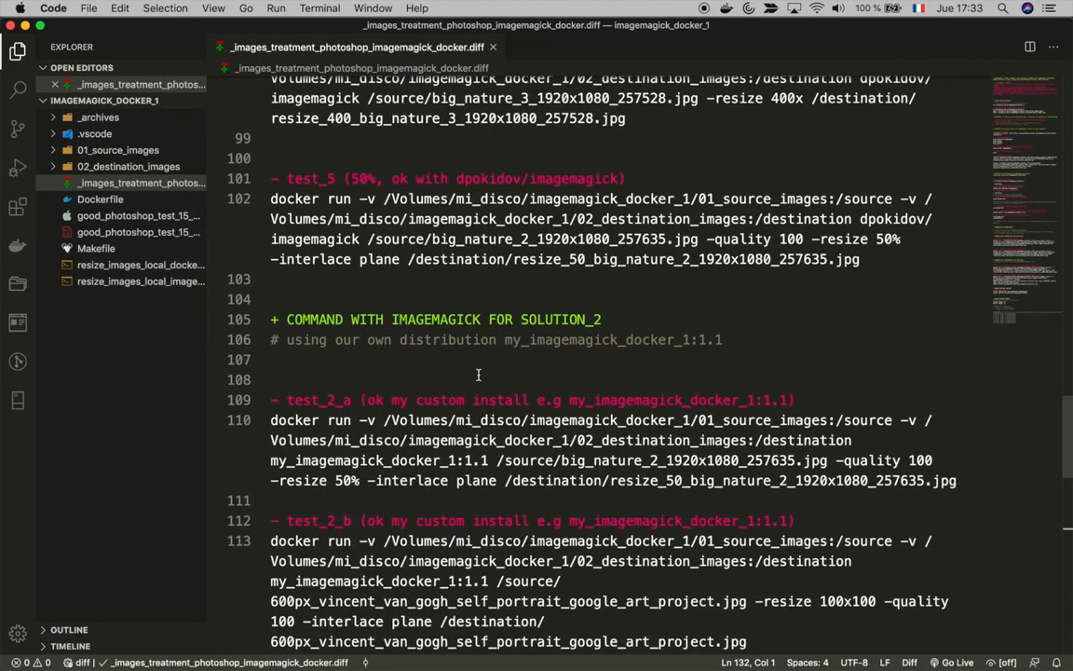
click(100, 215)
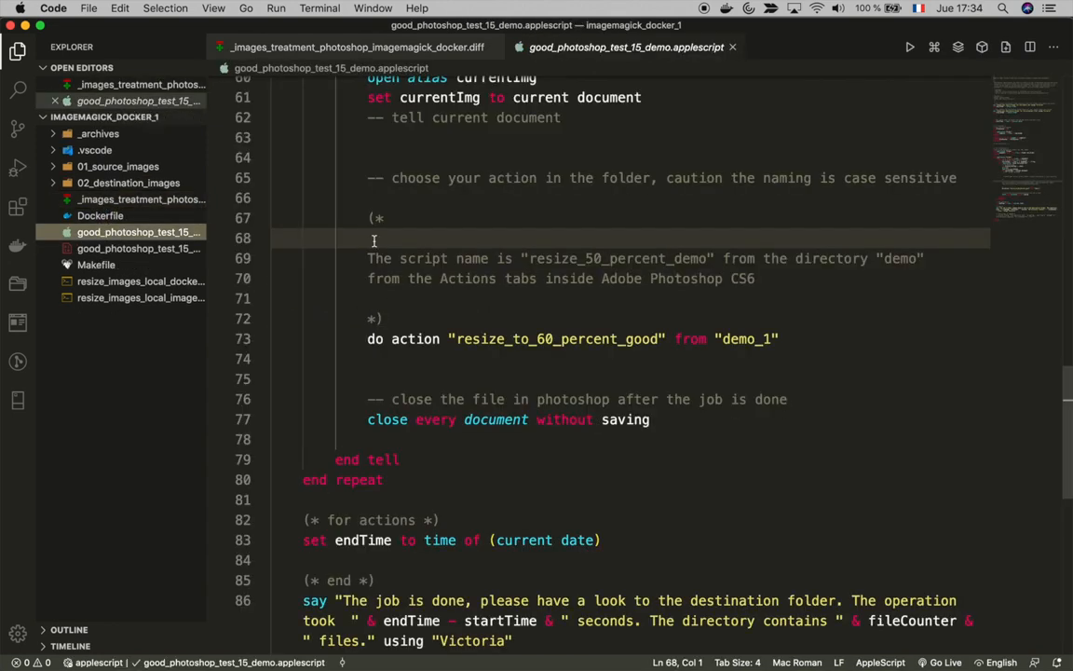
click(354, 46)
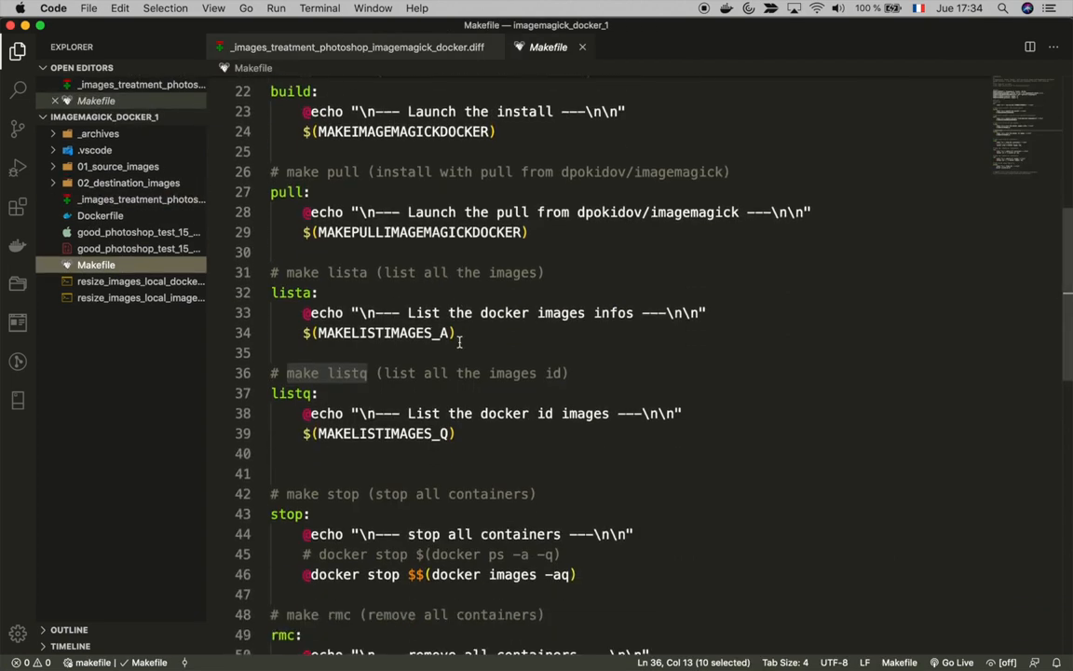
scroll(up, 3)
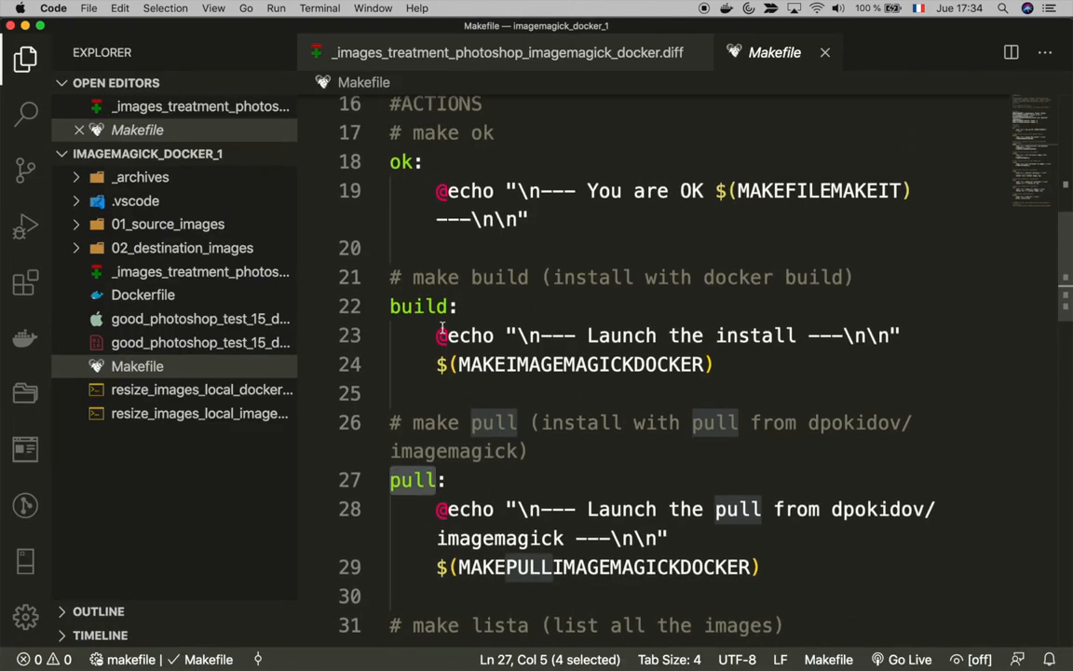
scroll(up, 3)
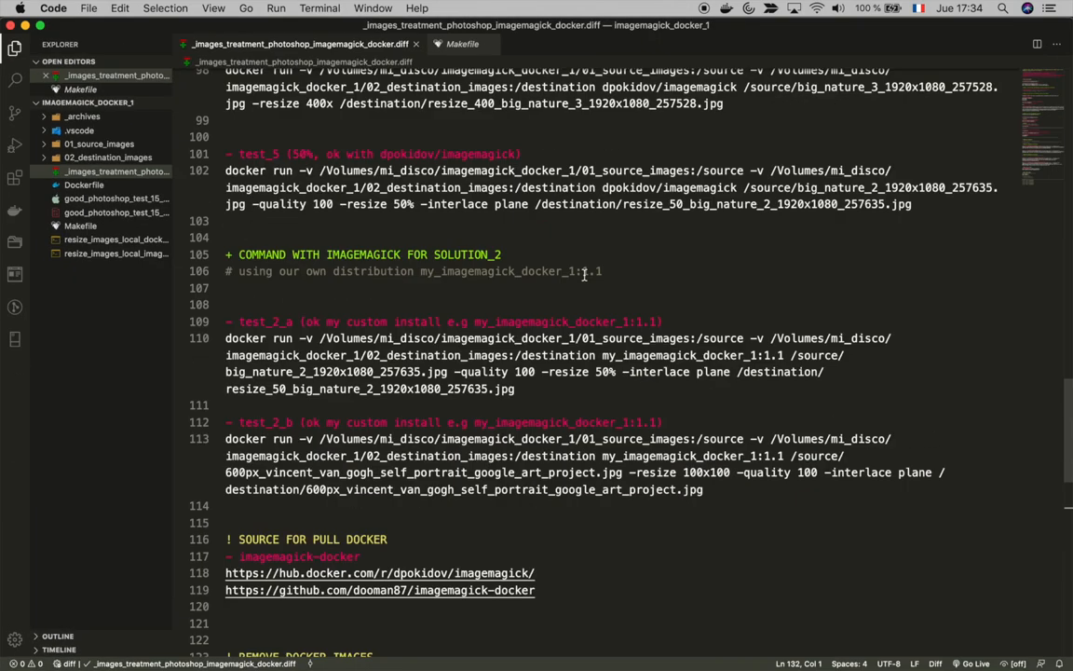
scroll(up, 3)
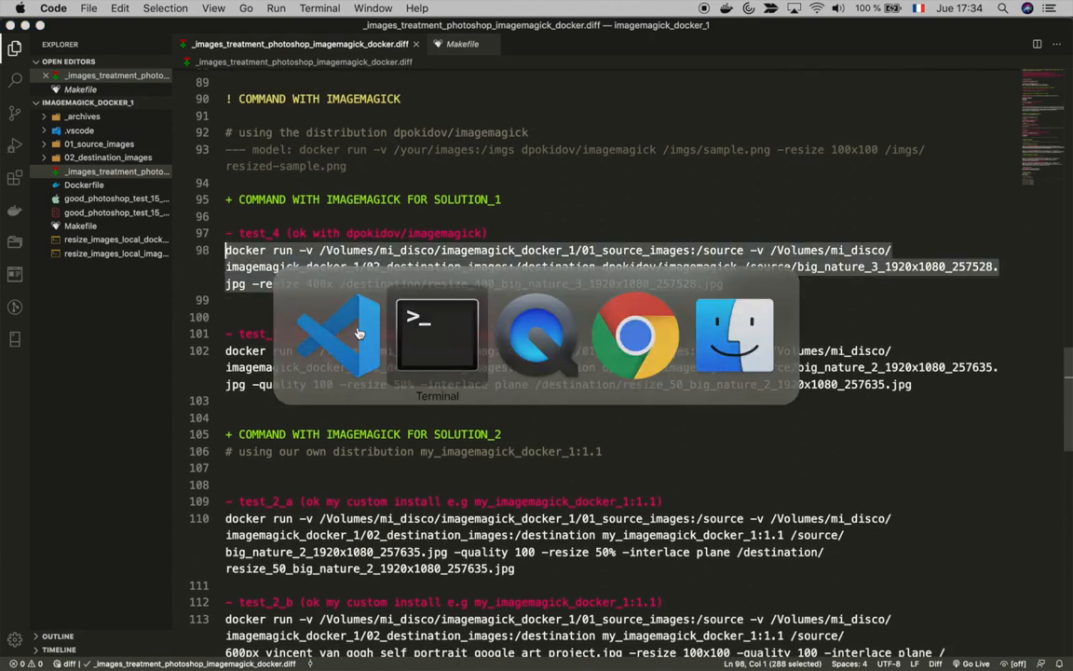
Paste and run the test_4 docker command, then check the 400-pixel result in Finder
click(437, 333)
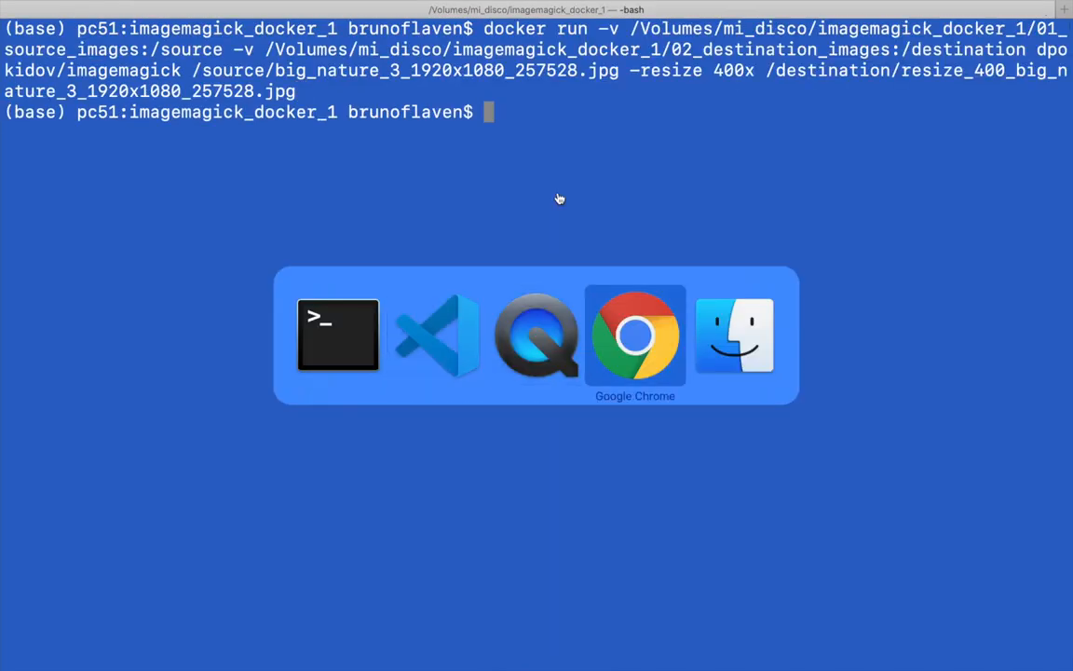
click(734, 336)
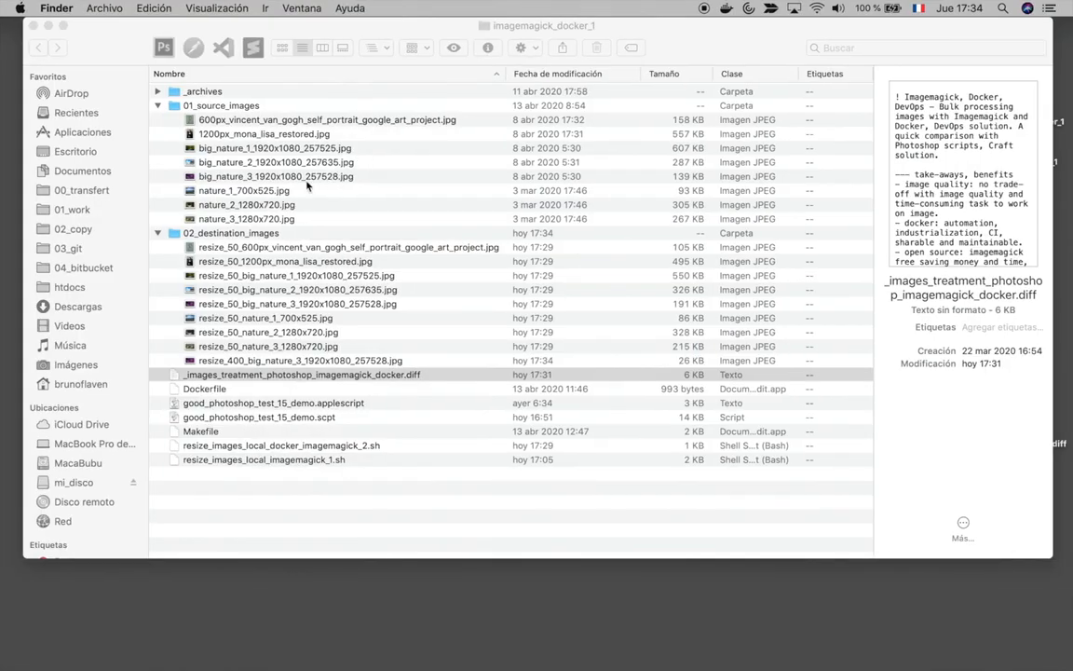
Trash the old resize_50 copies and compare the 400×226 output with the 1360×768 source
click(298, 360)
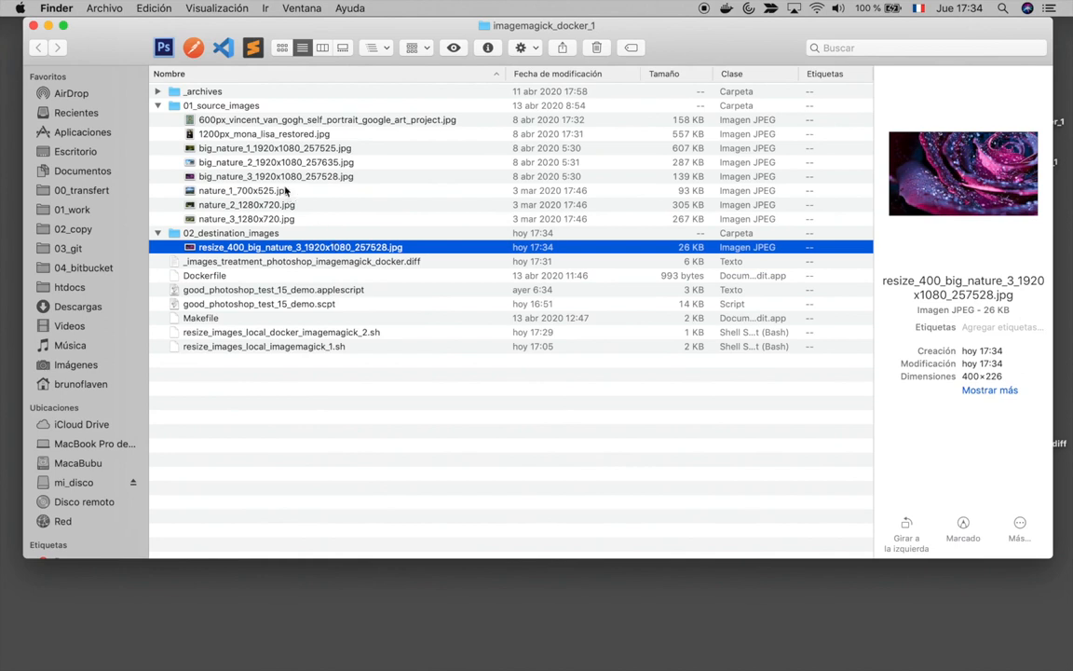
click(276, 176)
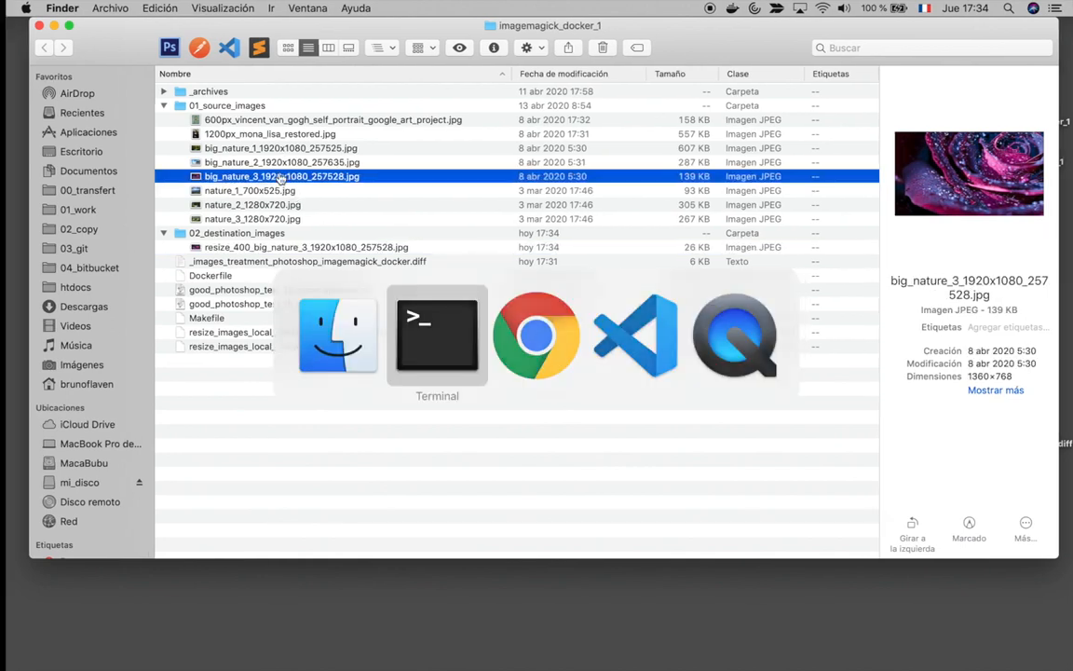
click(637, 336)
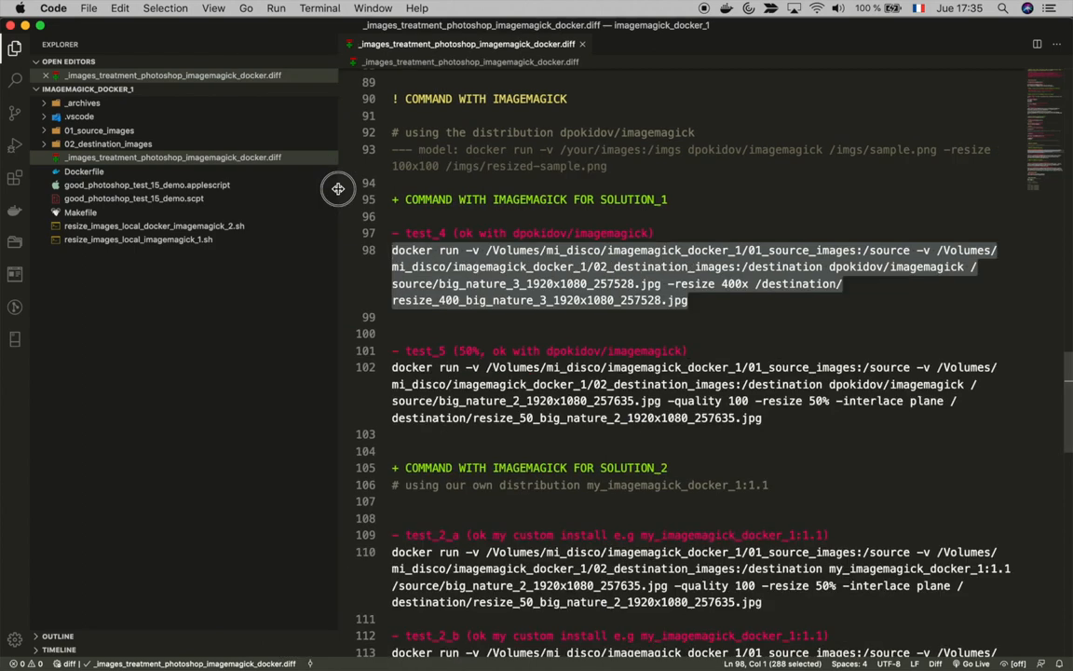
Open resize_images_local_docker_imagemagick_2.sh from the Explorer sidebar
click(153, 226)
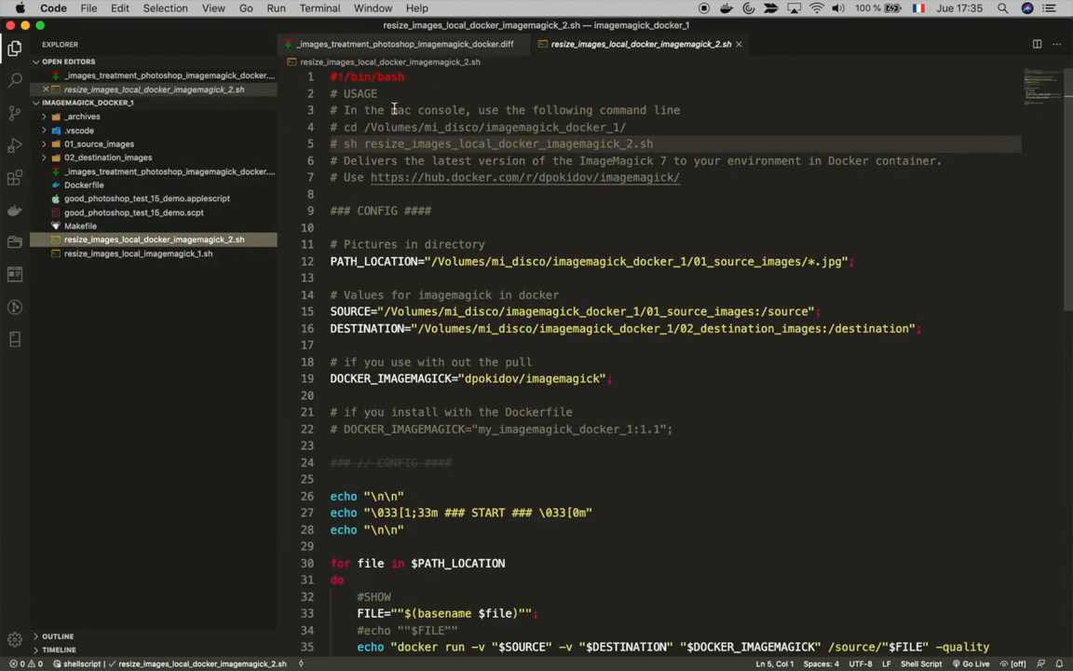
click(401, 44)
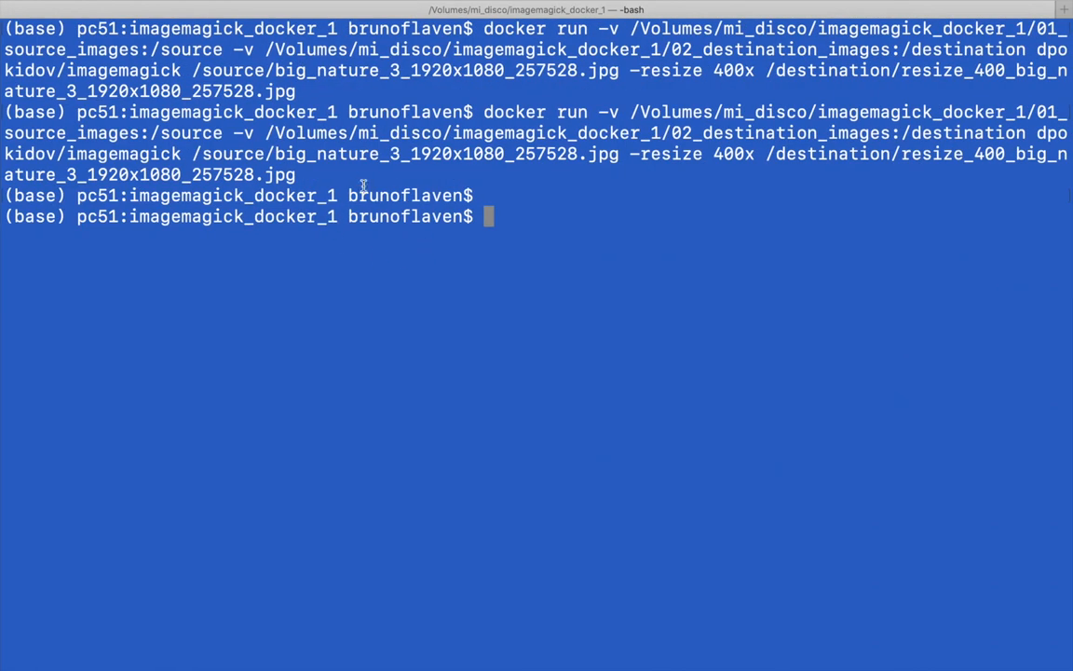
Clear the terminal and inspect the resize_400 image and diff notes file in Finder
text(clear)
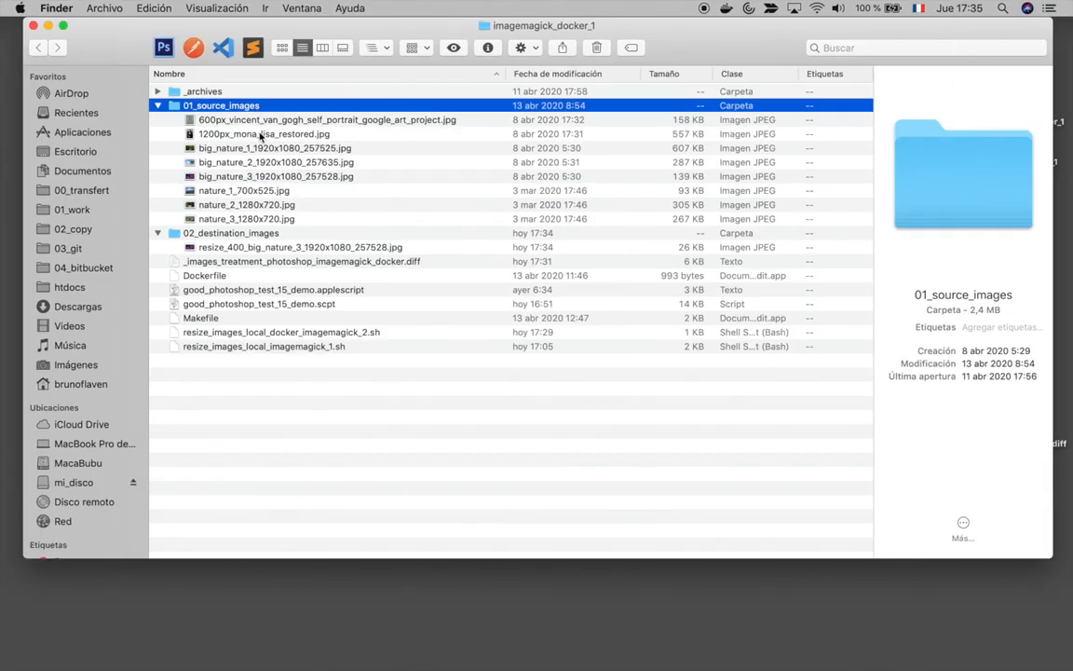
click(300, 247)
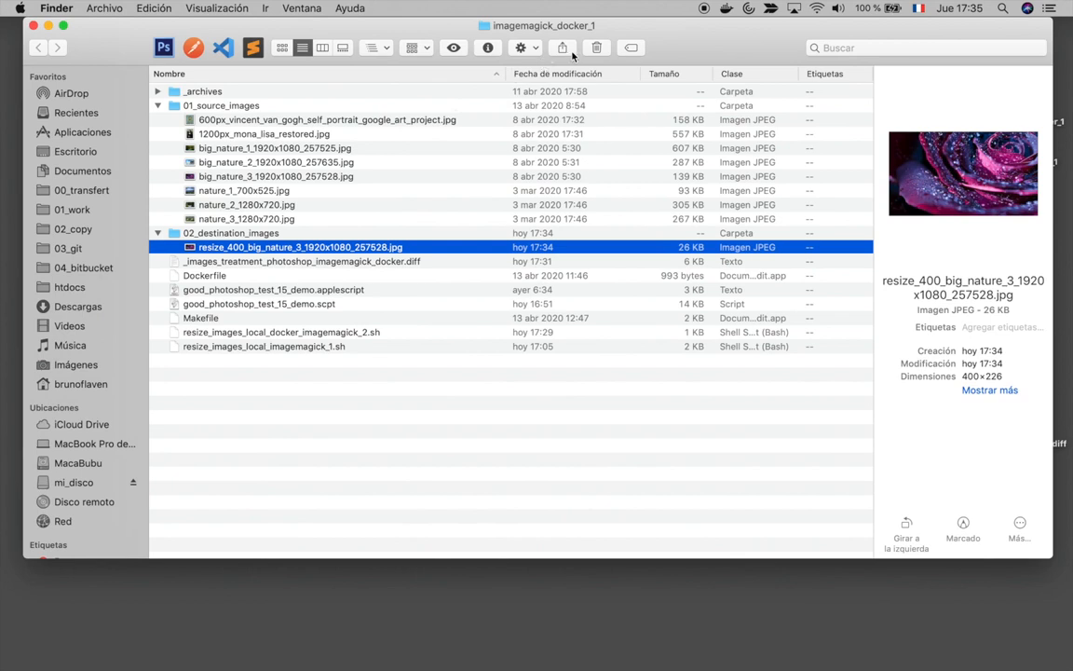
click(596, 47)
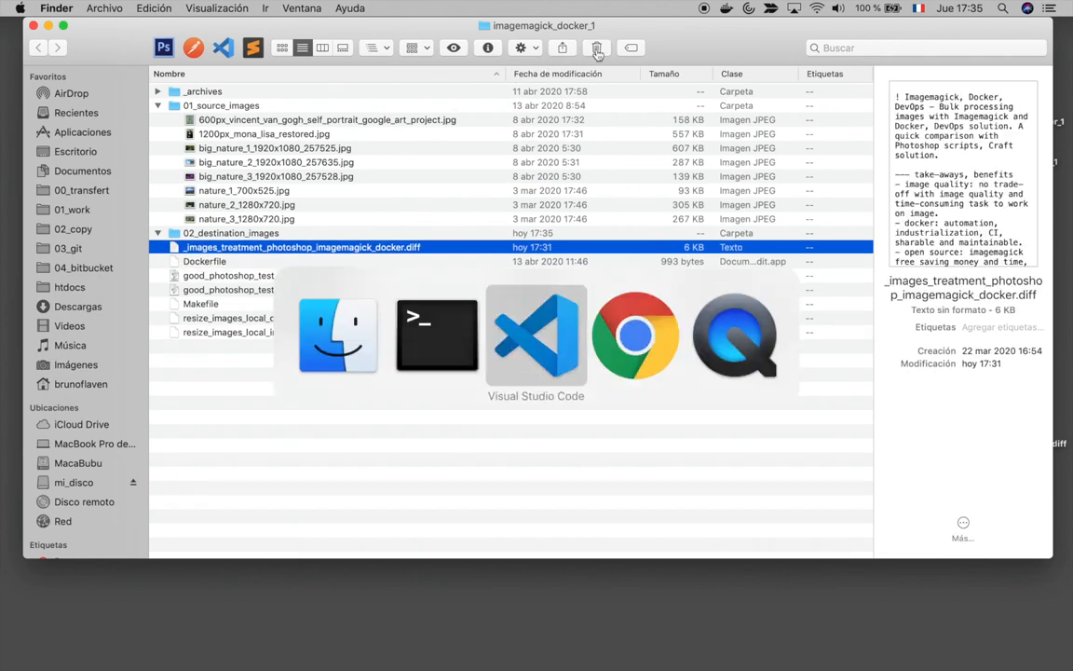
click(536, 335)
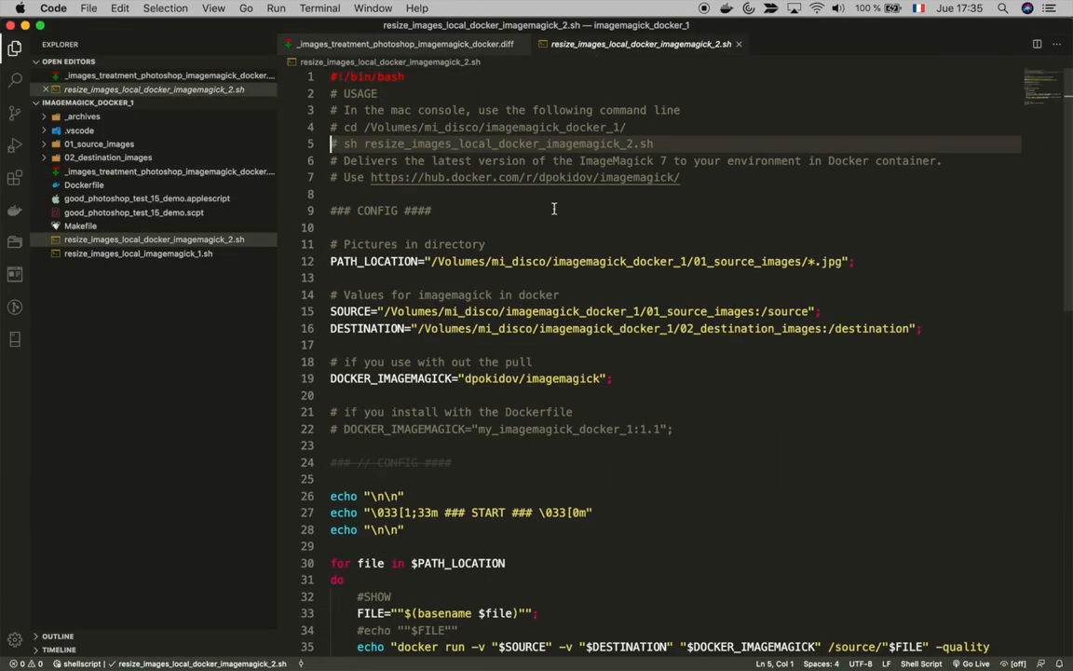
mouse_move(552, 223)
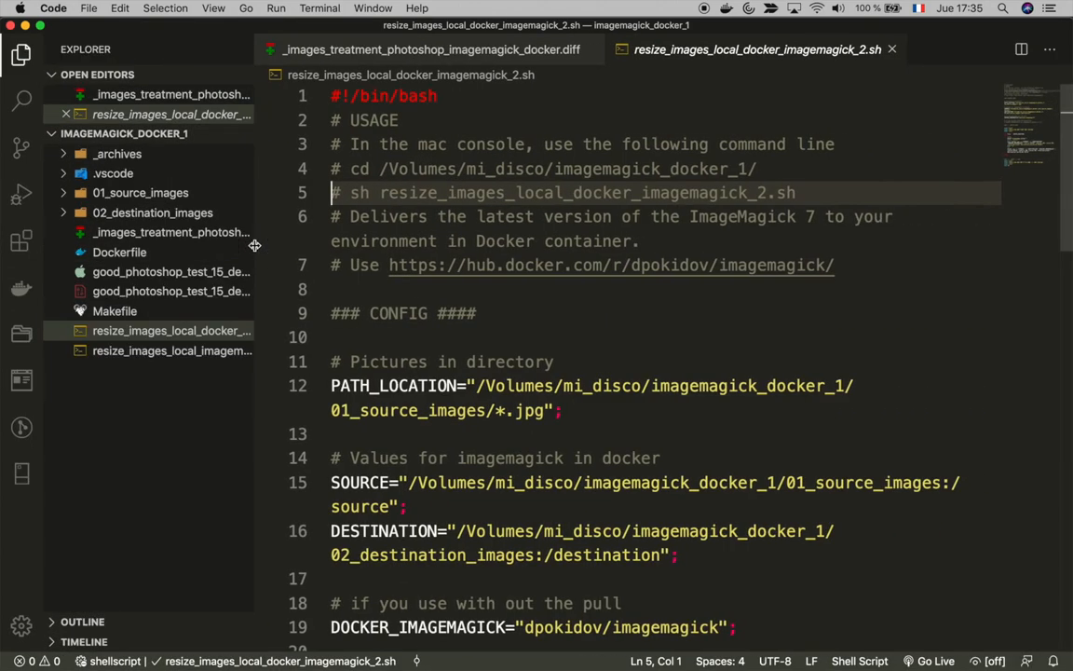
scroll(down, 3)
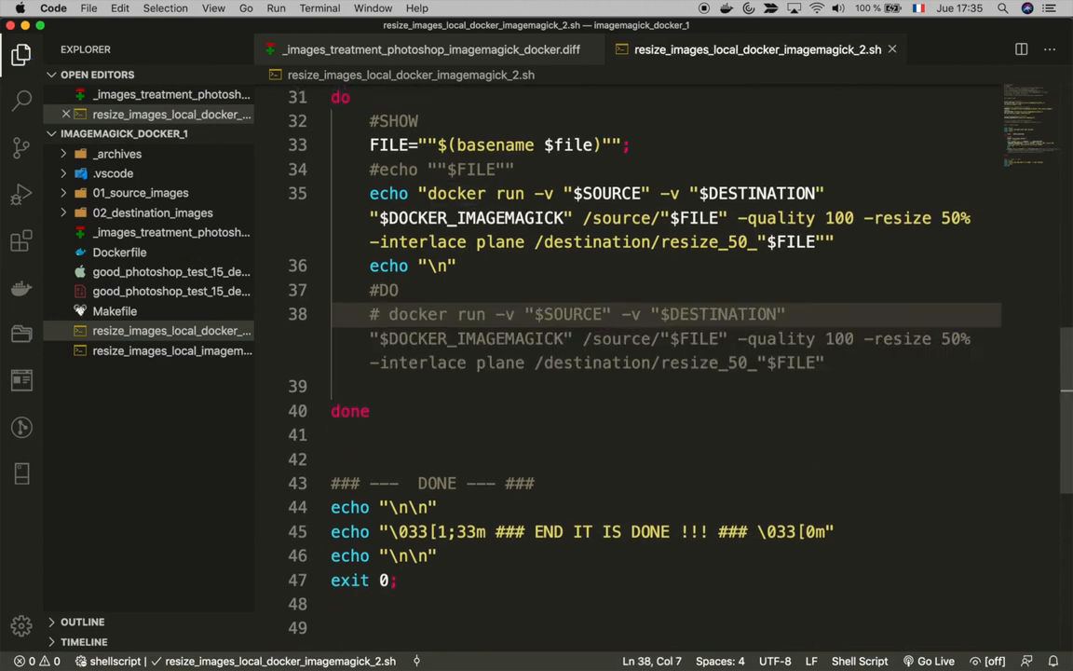
scroll(up, 3)
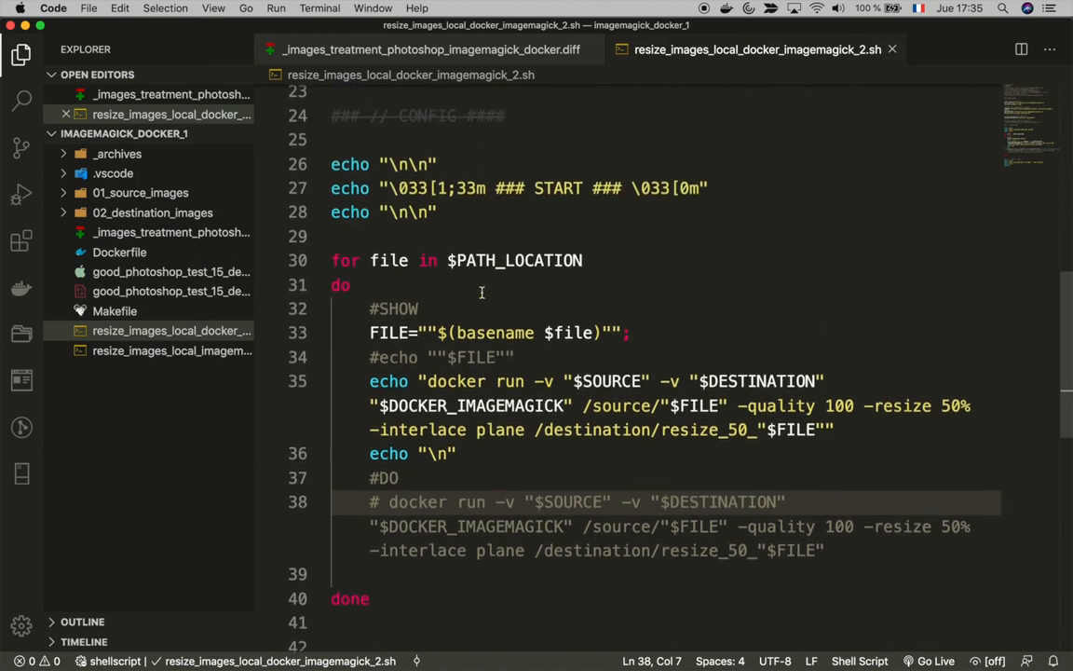
scroll(up, 3)
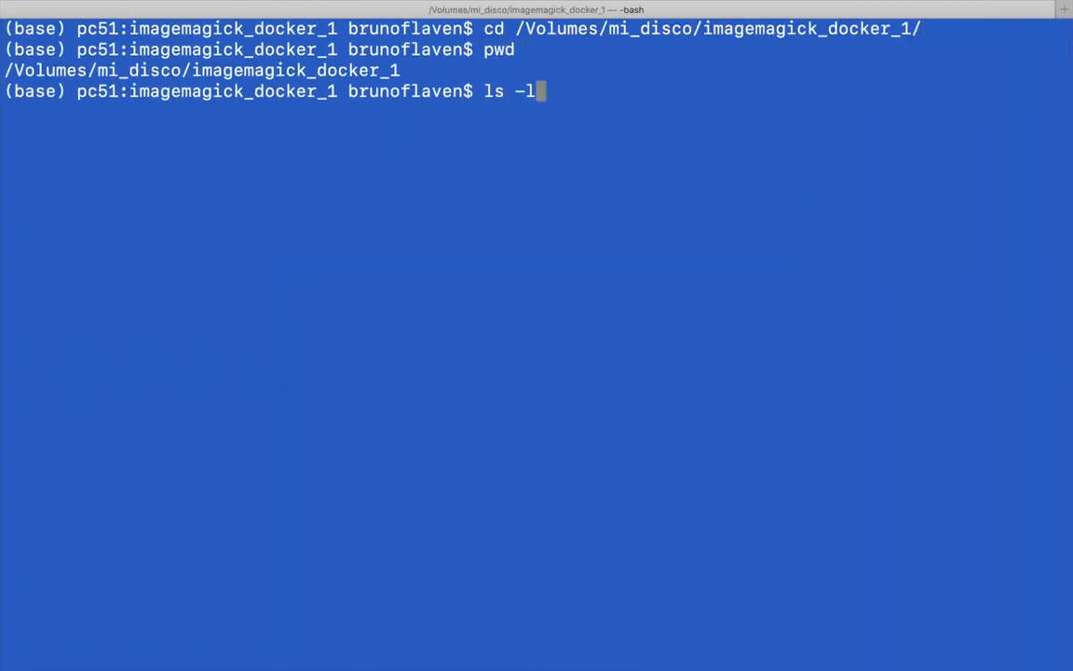
List the project files and run sh resize_images_local_docker_imagemagick_2.sh, echoing a command per JPEG
key(Return)
text(sh resize_images_local_docker_imagemagick_2.sh)
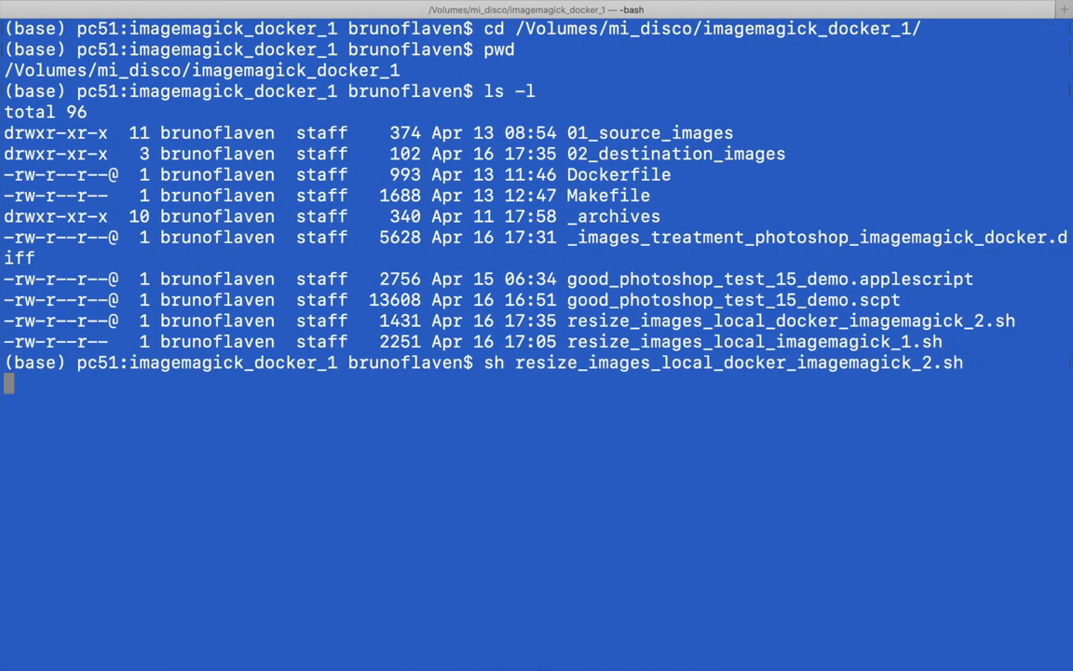
key(Return)
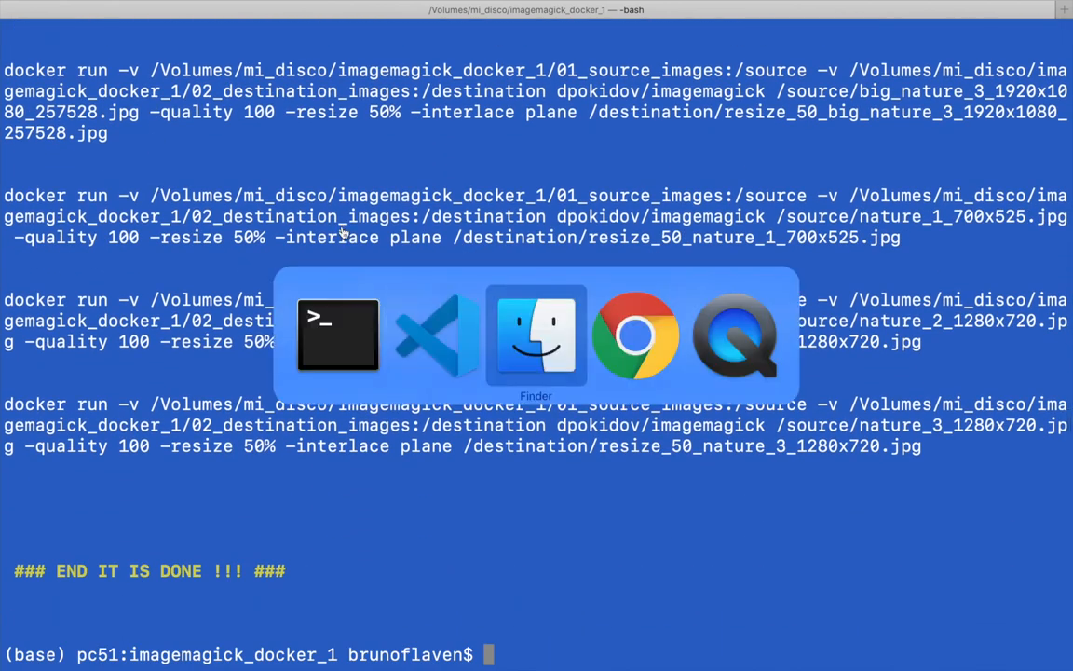
click(535, 335)
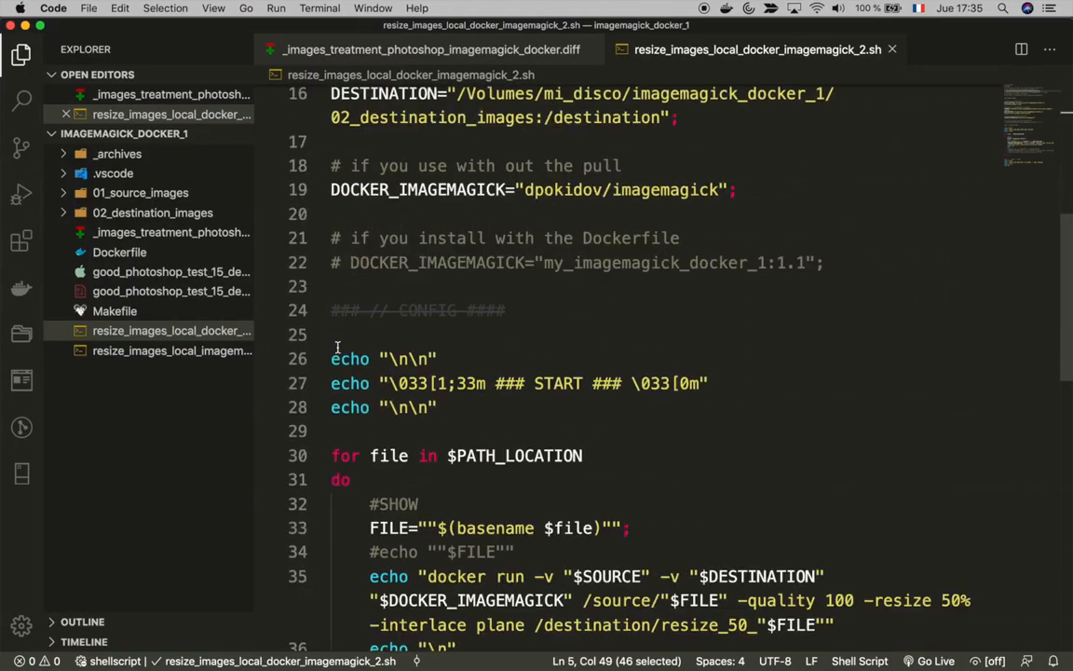
Remove the # before docker run on line 38 and save the script
scroll(down, 3)
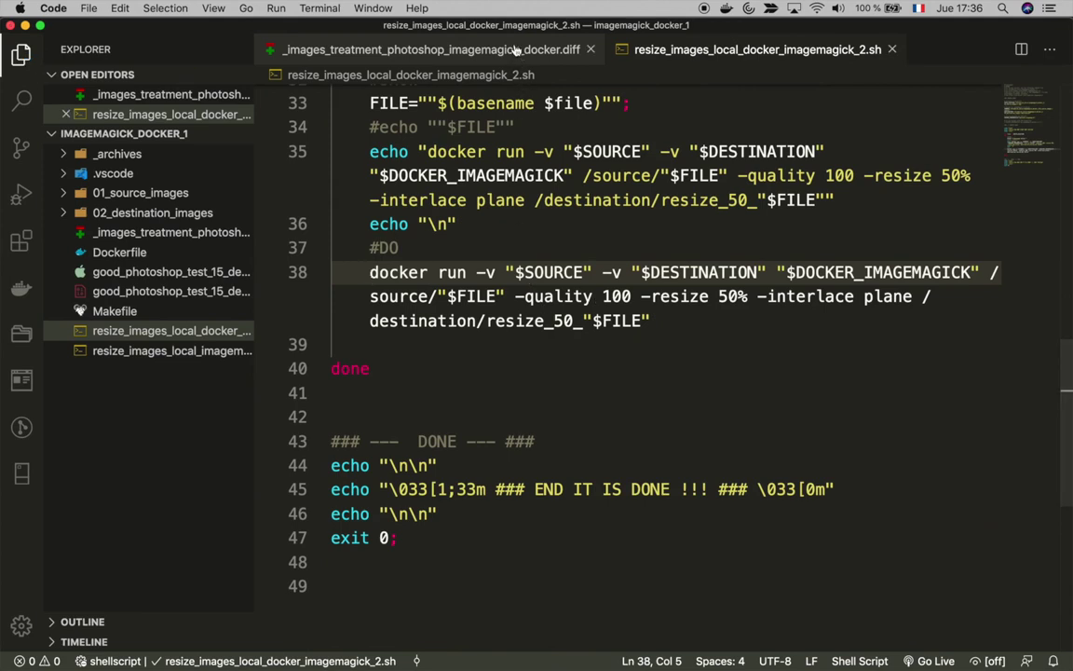
click(401, 49)
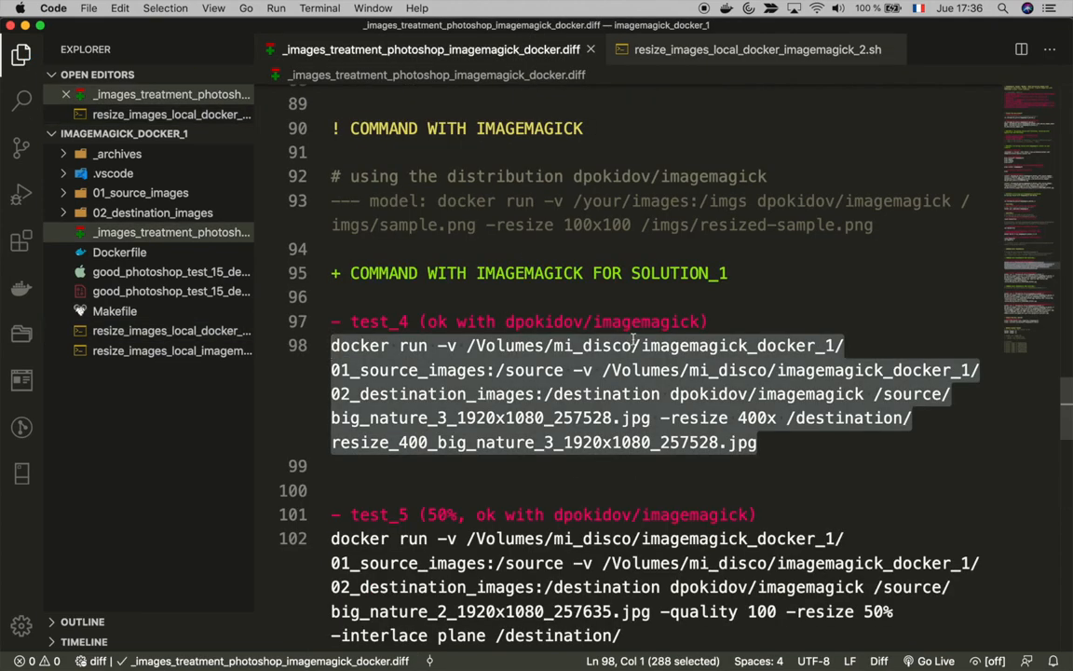
click(757, 49)
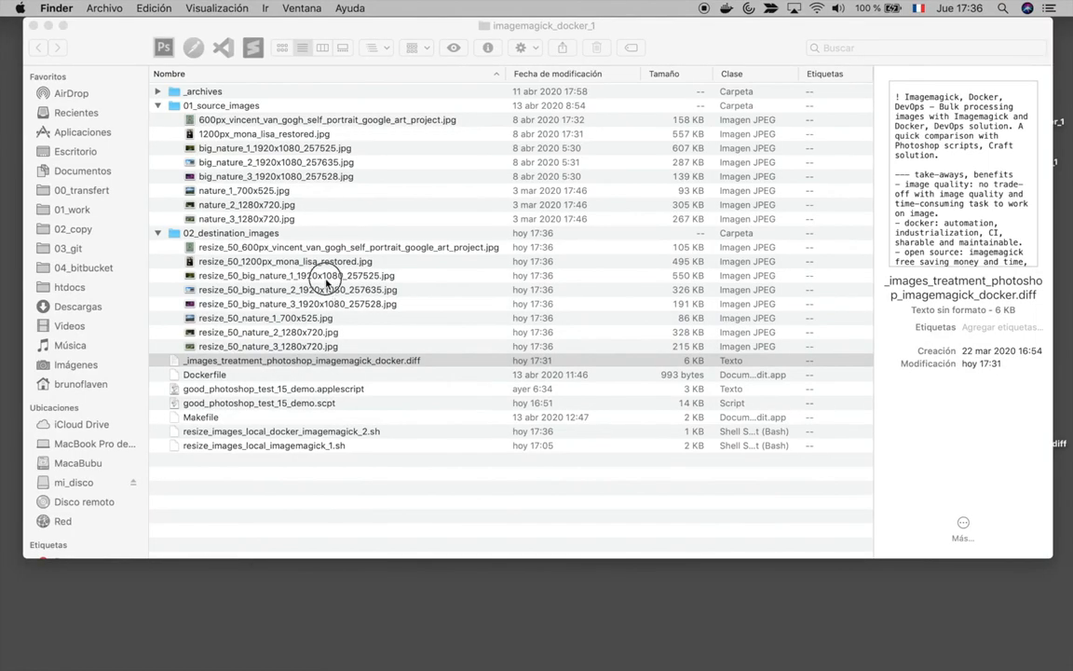
click(268, 346)
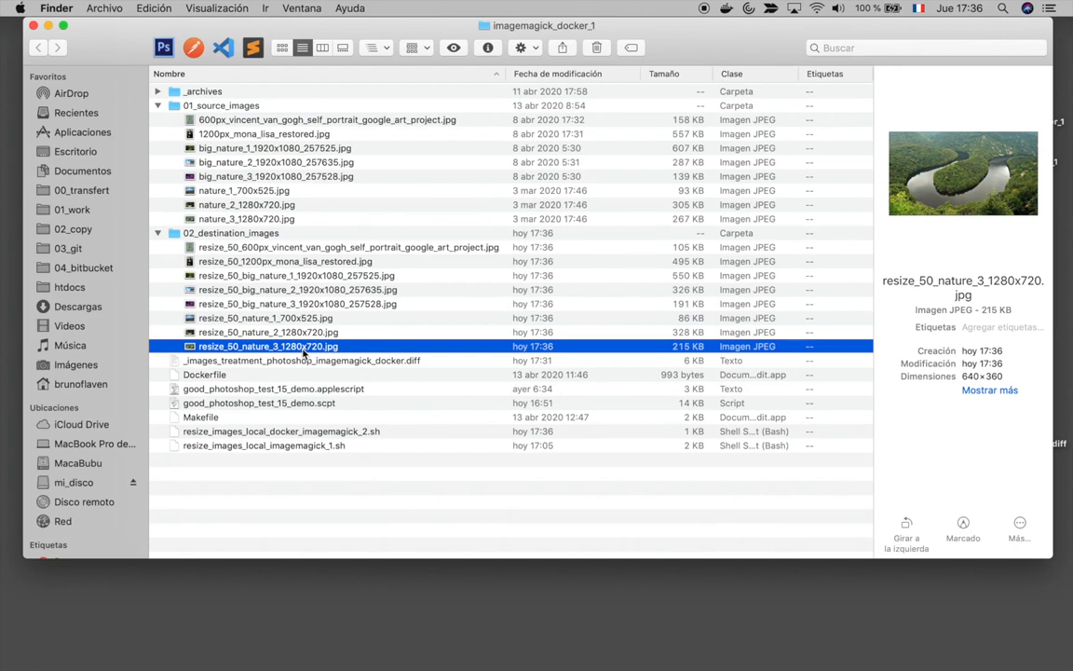
key(space)
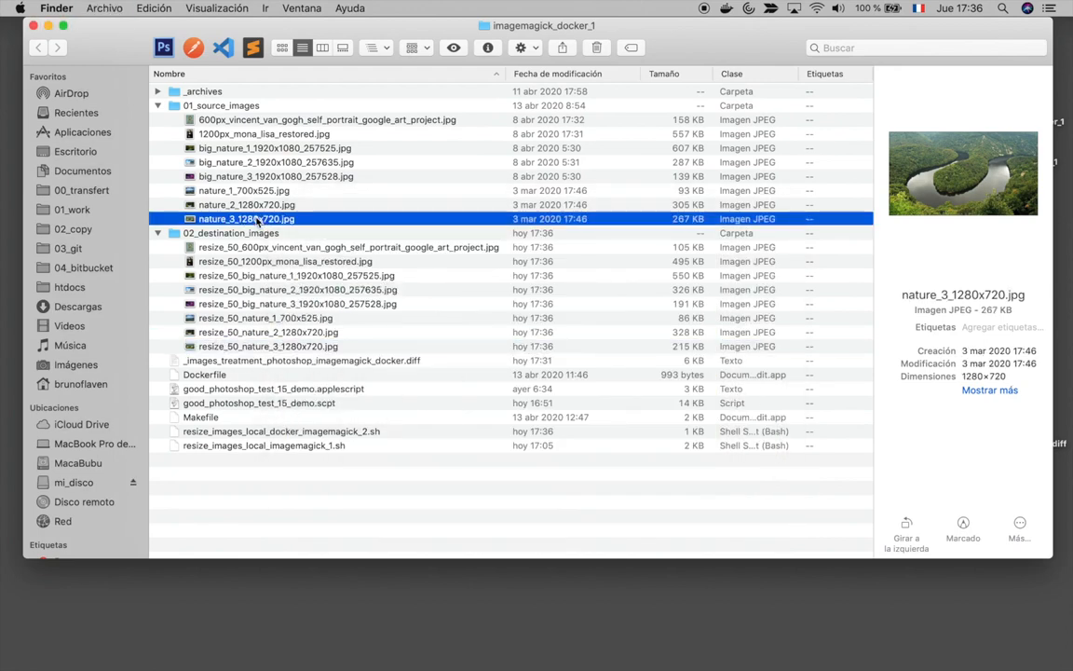
mouse_move(276, 285)
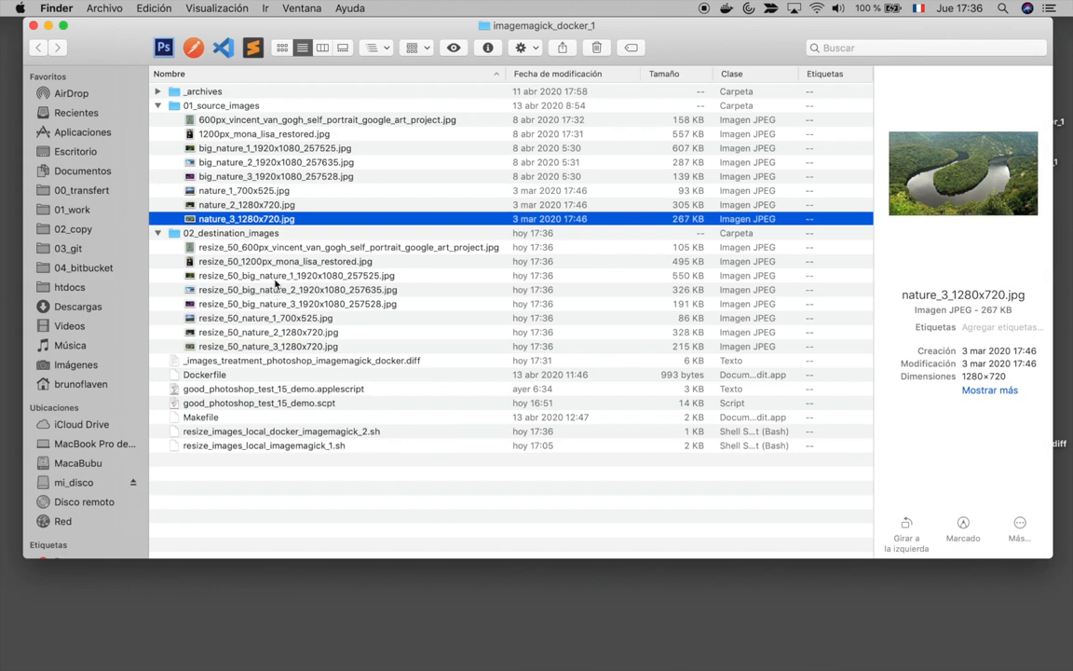
click(297, 304)
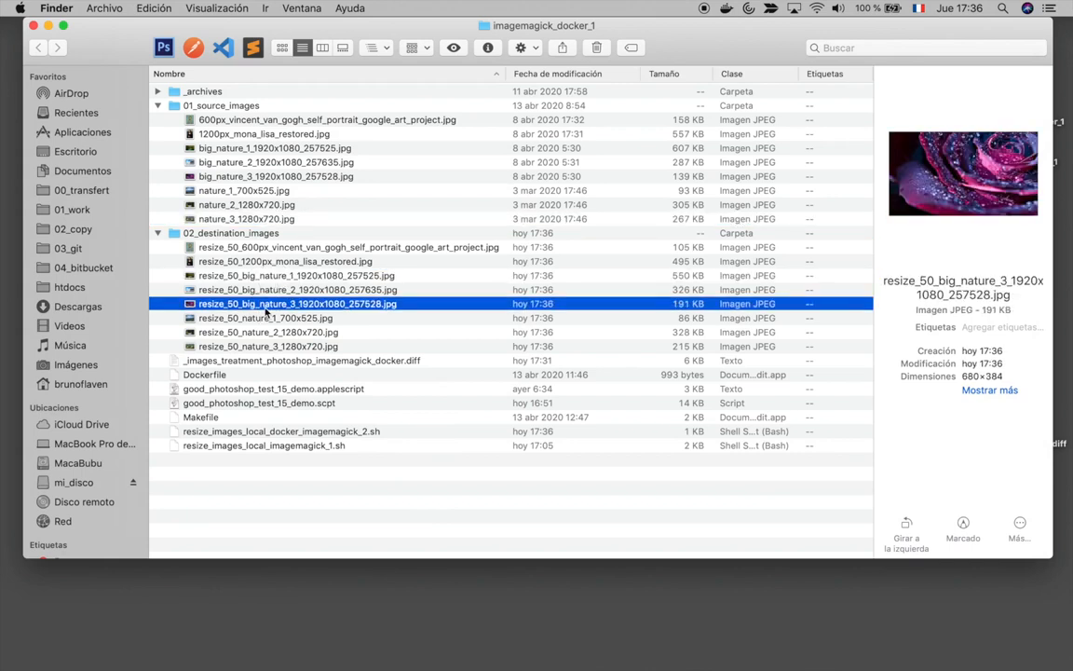
key(space)
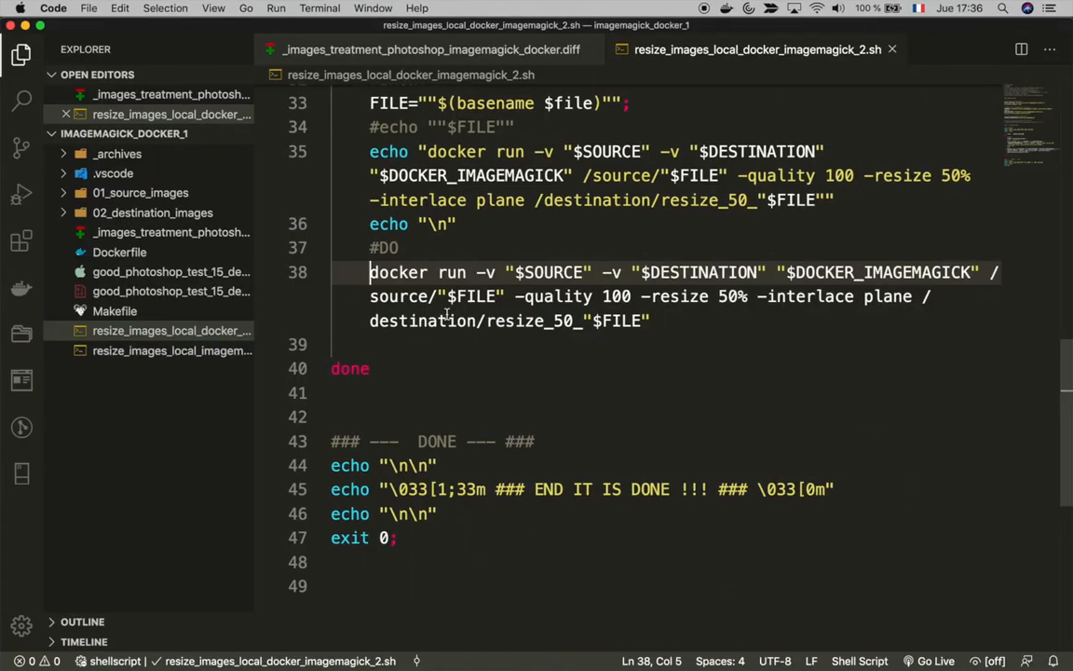
Scroll up through the resize script's for loop and close it, revealing the ImageMagick notes
scroll(up, 3)
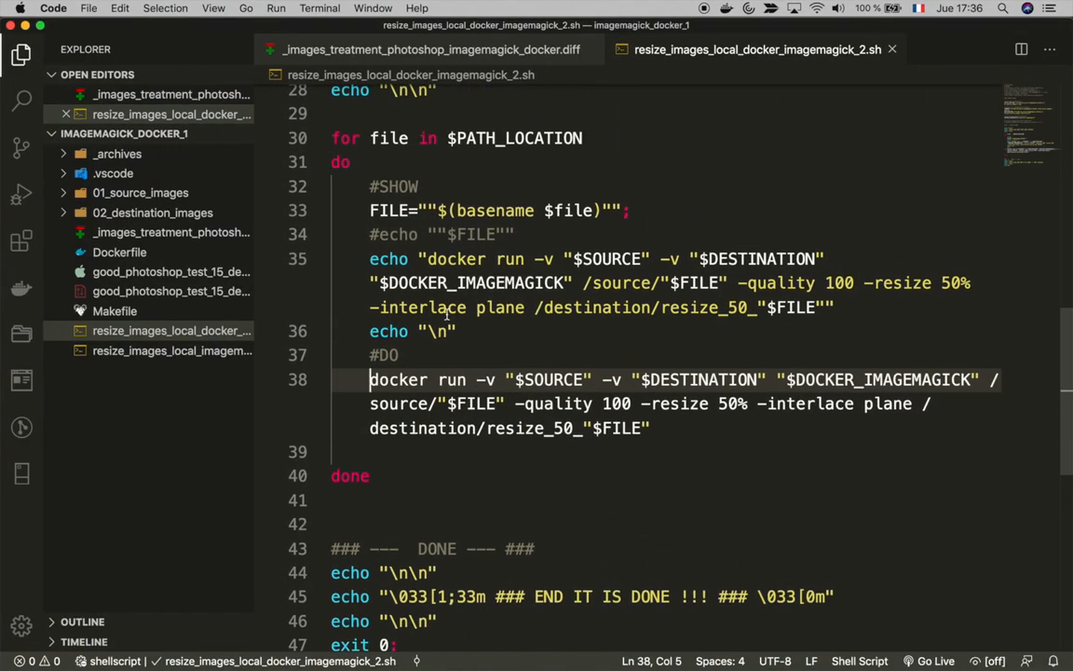
scroll(up, 3)
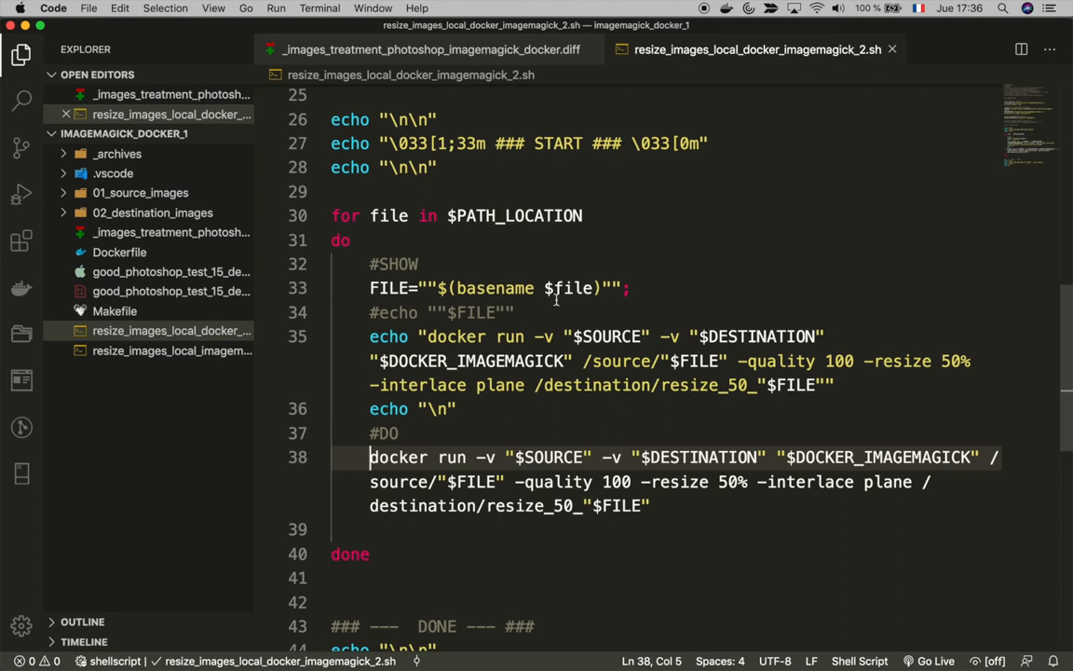
click(428, 48)
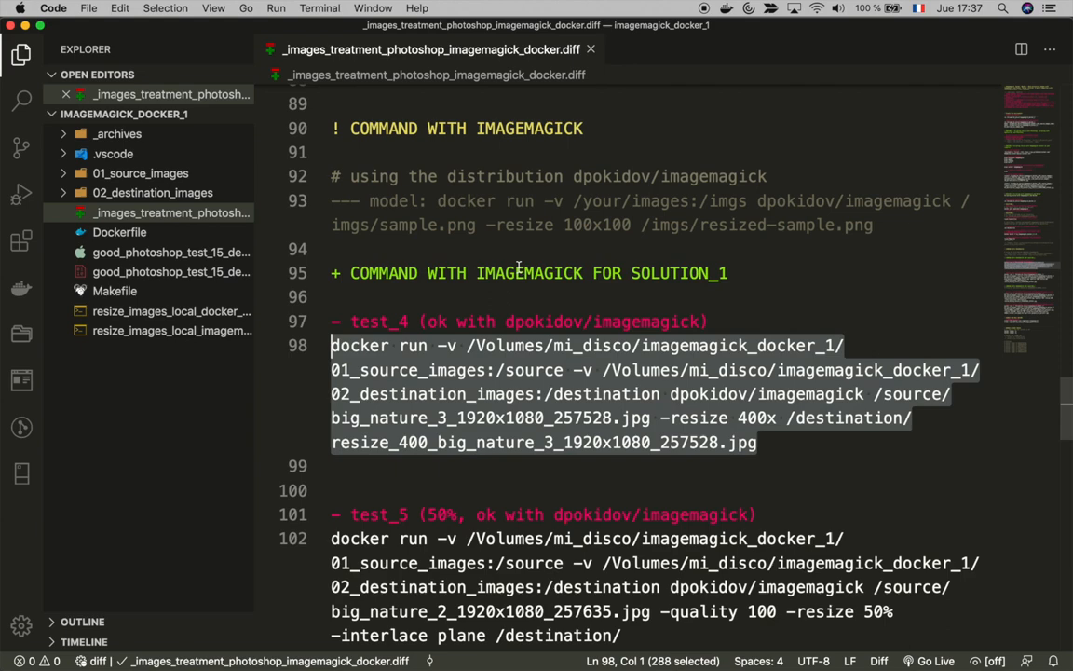
mouse_move(685, 305)
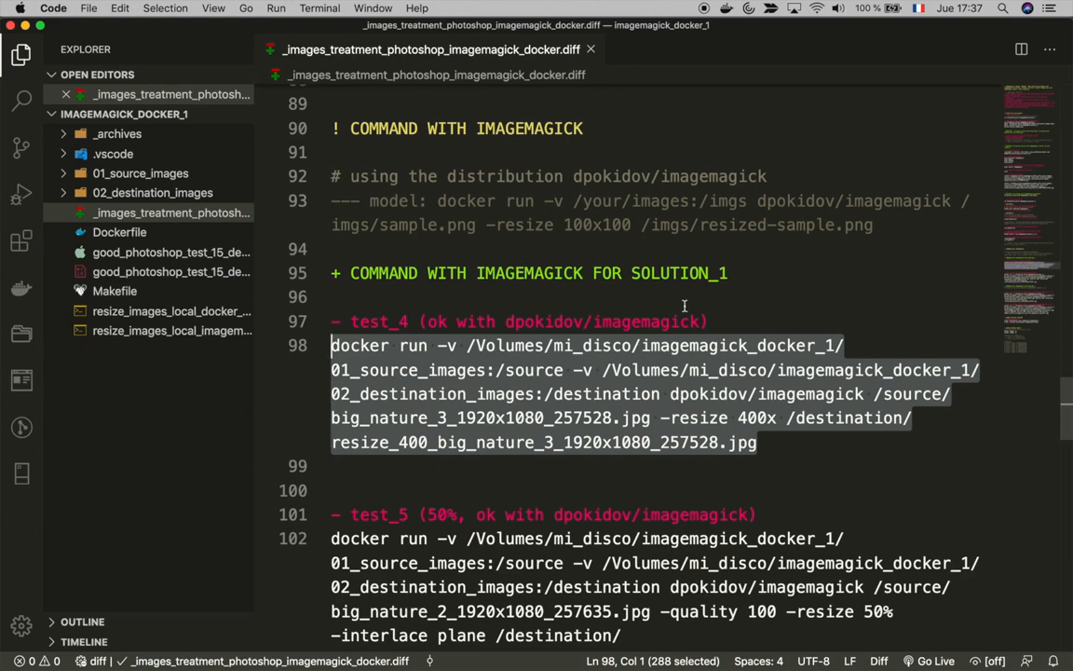
scroll(up, 3)
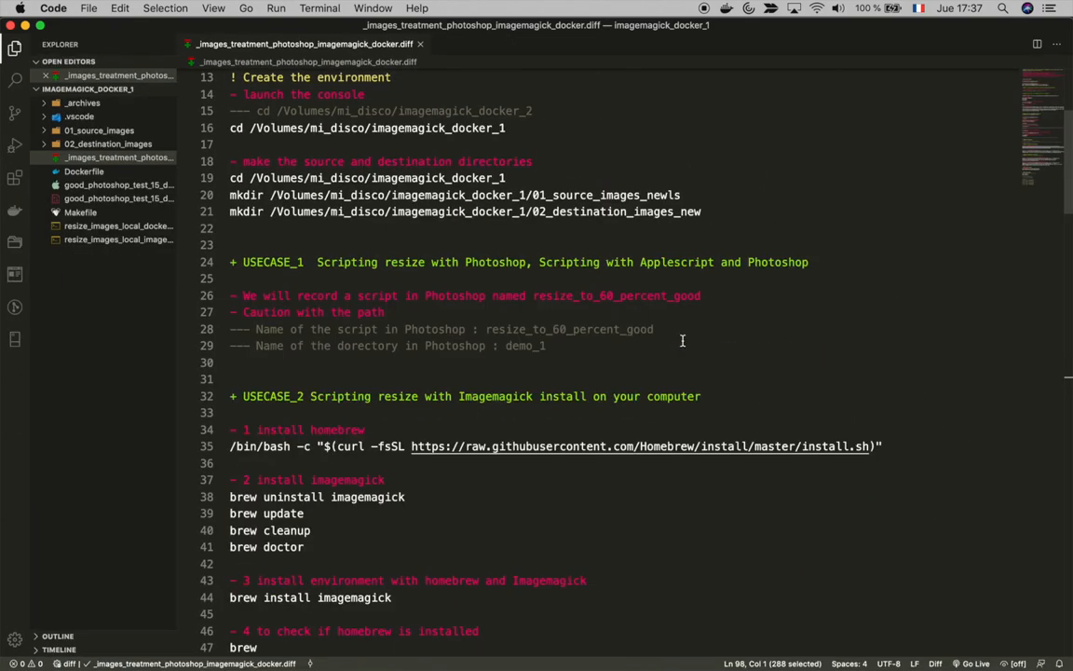
scroll(up, 3)
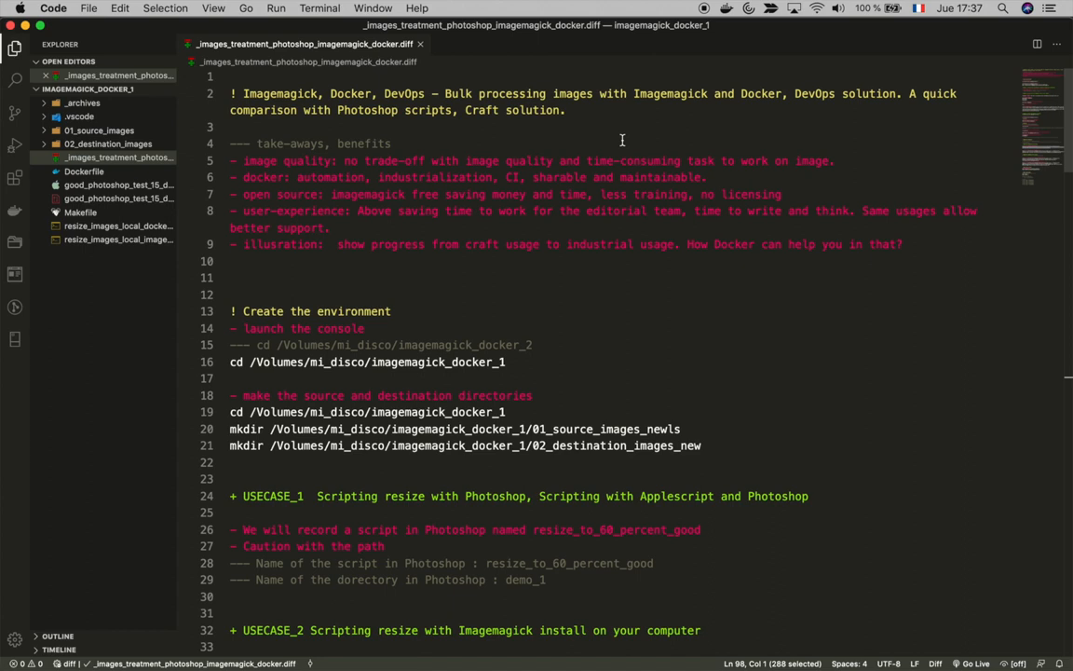
mouse_move(641, 172)
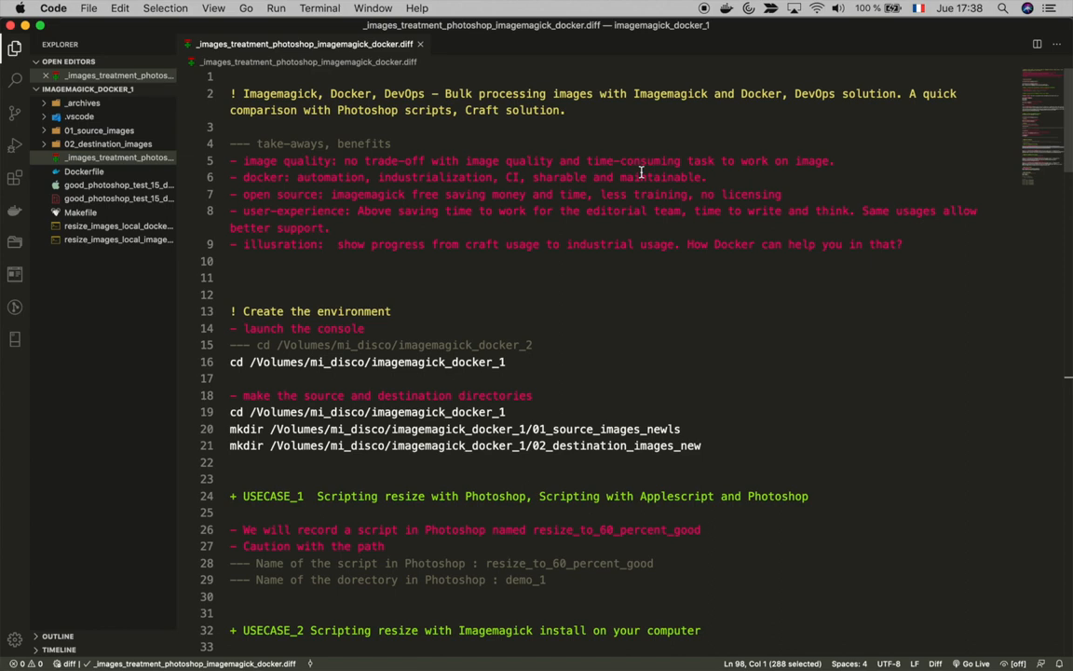
mouse_move(697, 254)
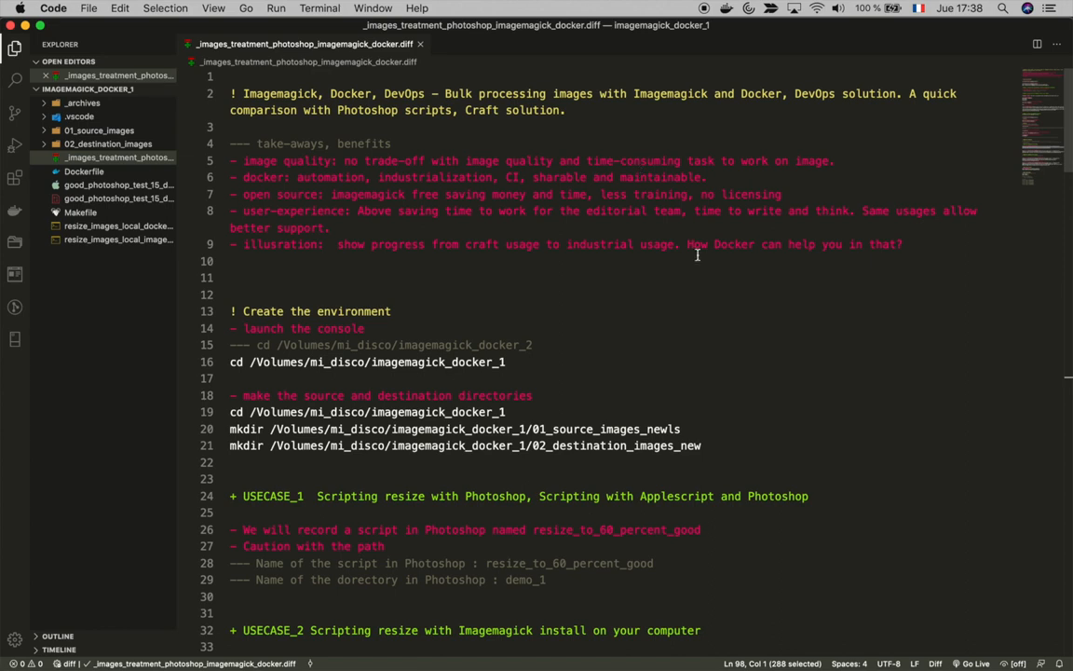
scroll(down, 3)
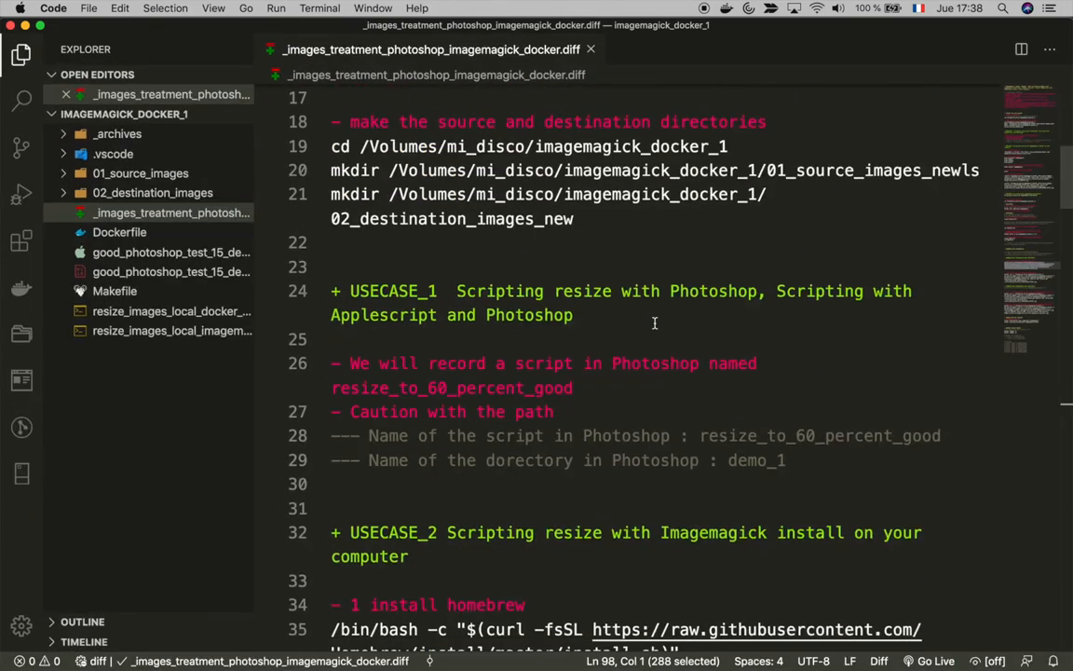
scroll(down, 3)
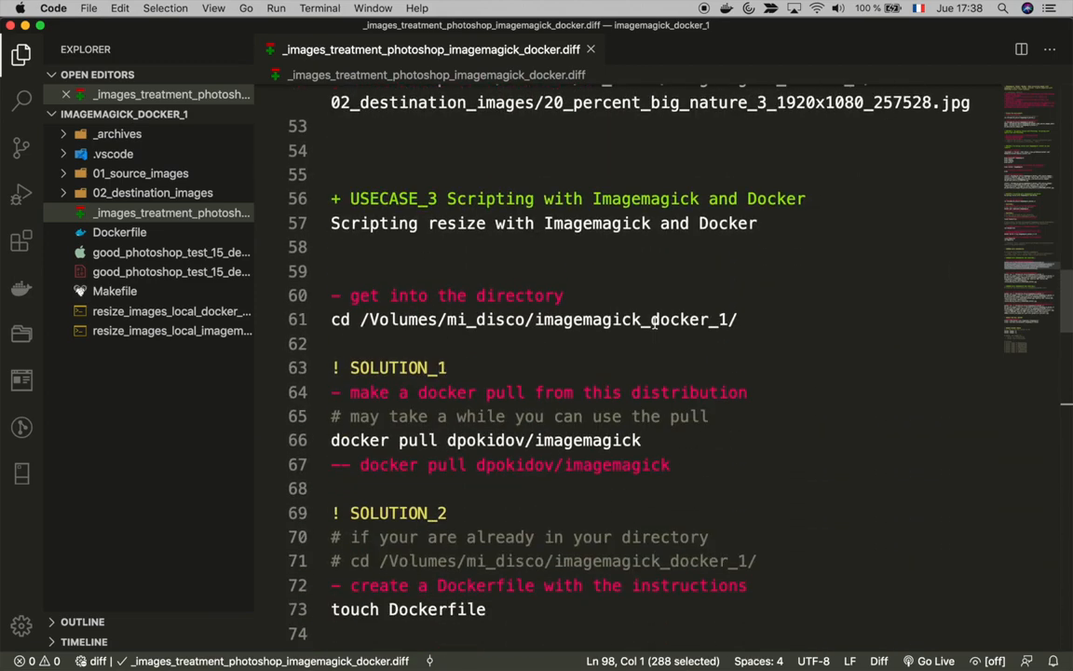
scroll(down, 3)
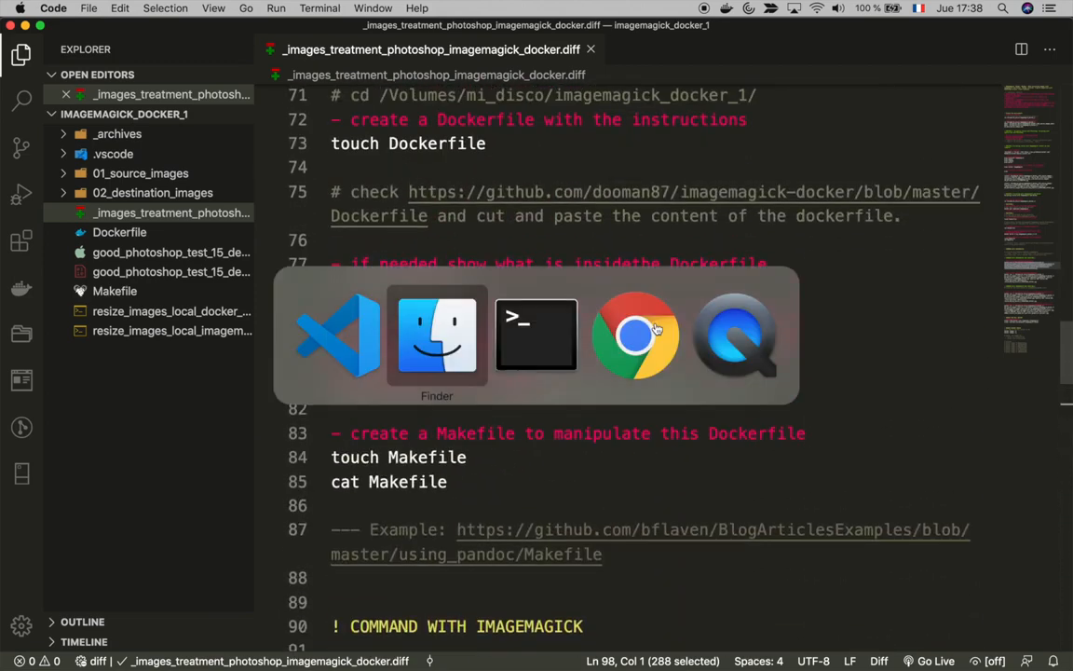
In Chrome, drop the dpokidov/imagemagick Docker Hub tab and show the Flaven.net homepage
click(635, 336)
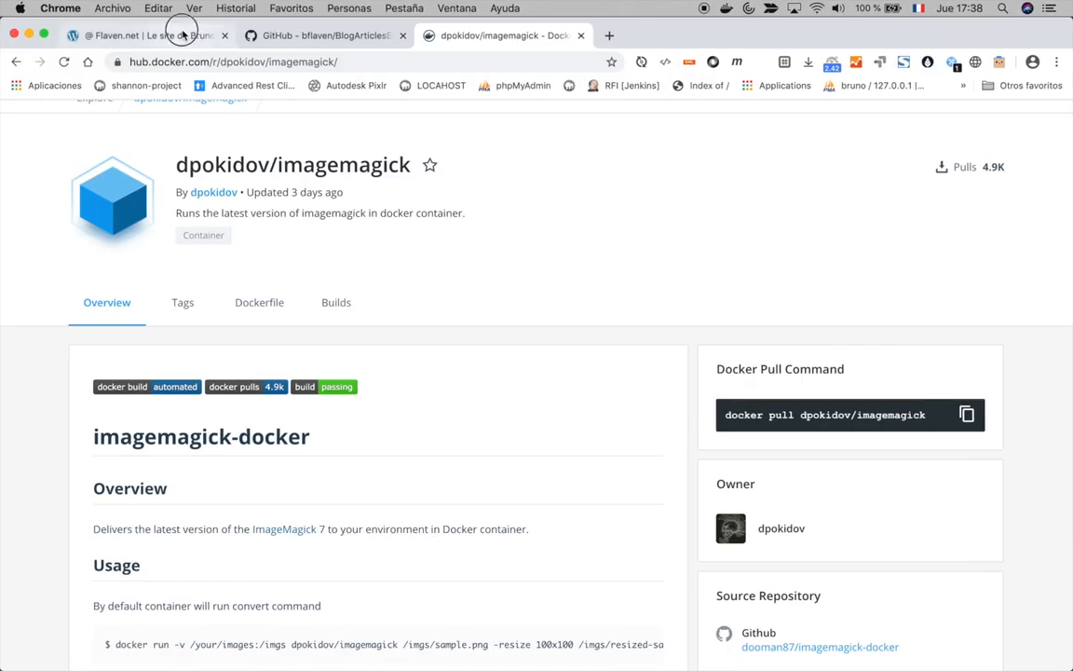
click(325, 35)
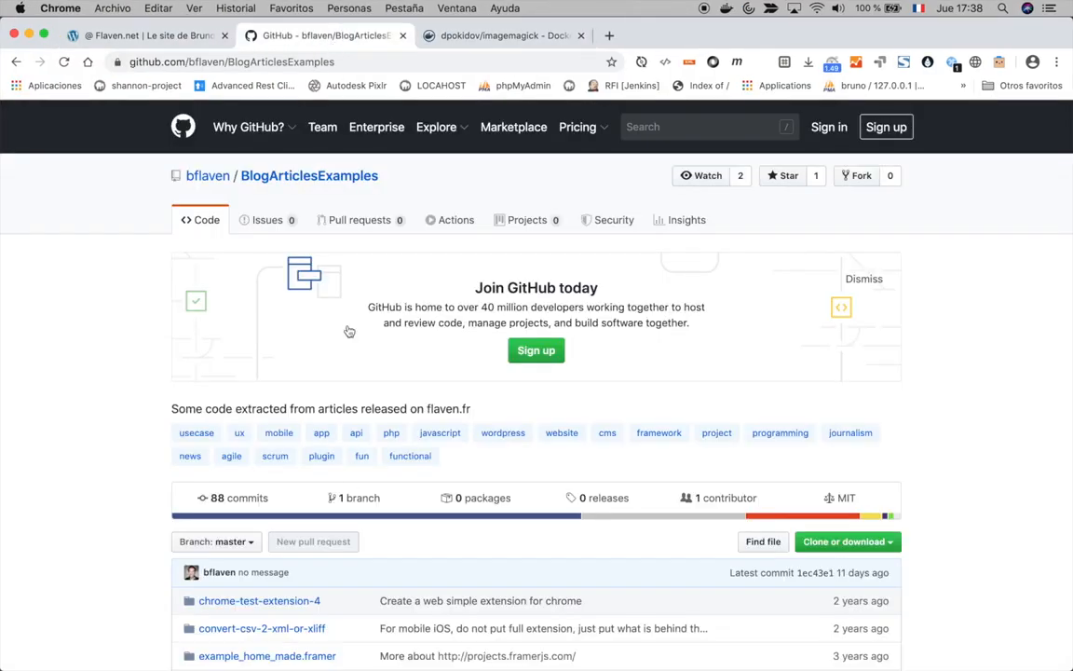
scroll(down, 3)
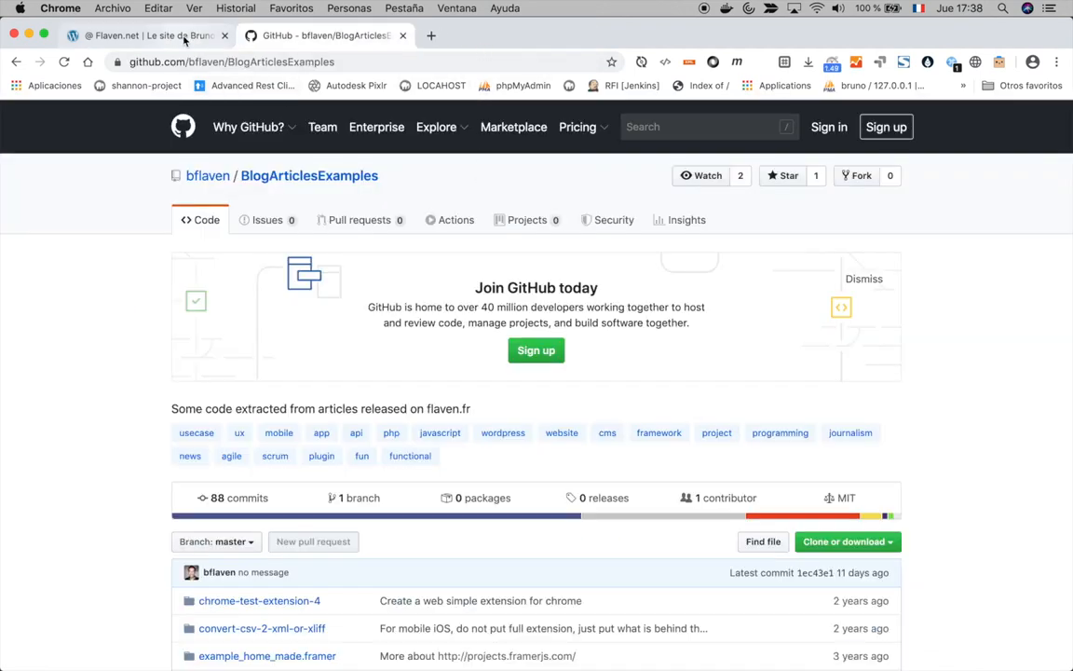
click(140, 35)
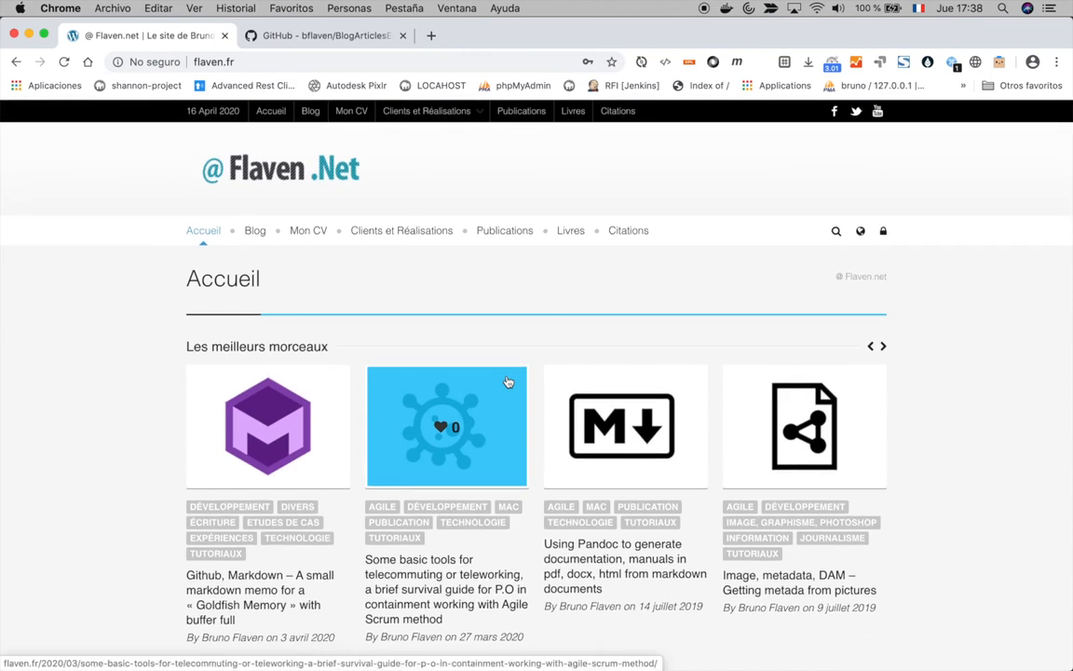
mouse_move(678, 262)
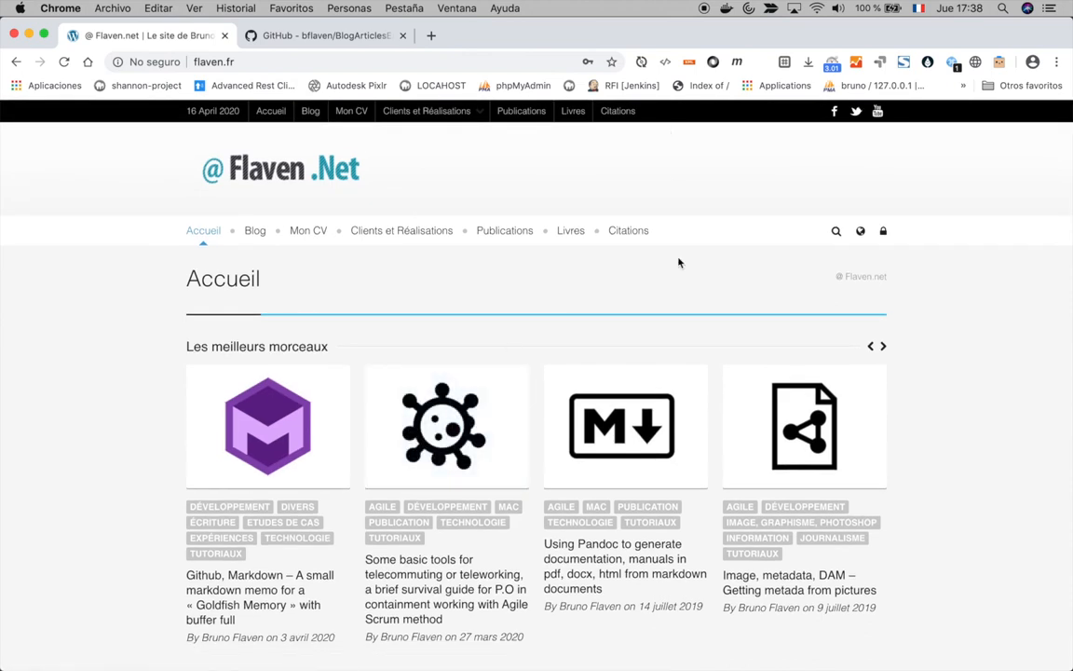